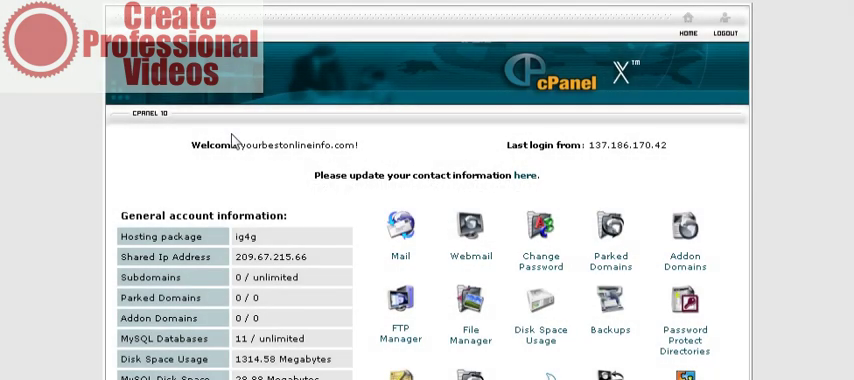
{"action": "mouse_move", "coordinate": [277, 135]}
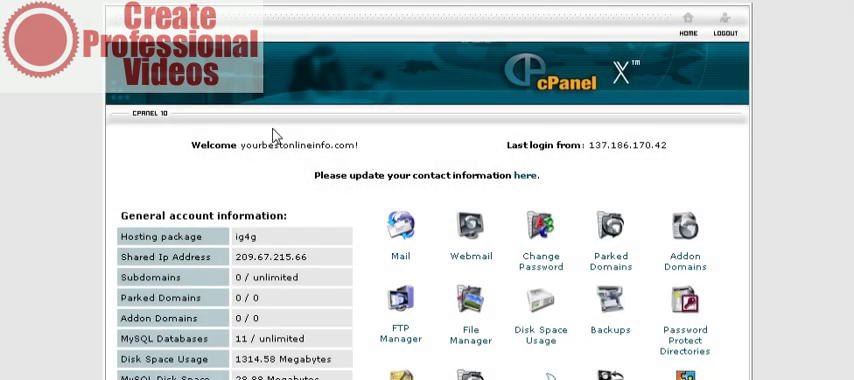
{"action": "mouse_move", "coordinate": [240, 90]}
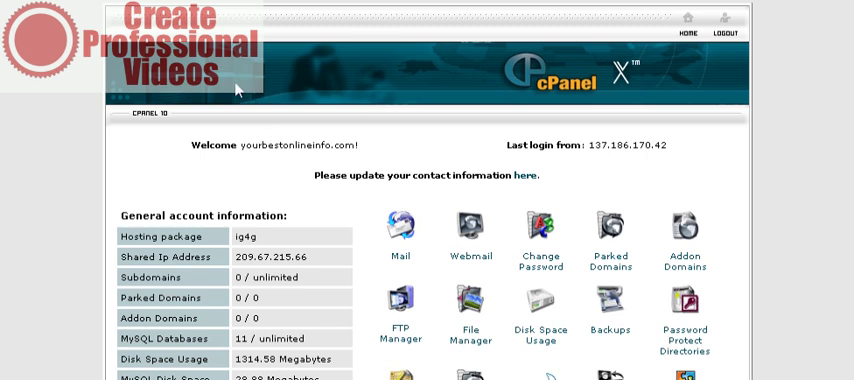
{"action": "mouse_move", "coordinate": [380, 84]}
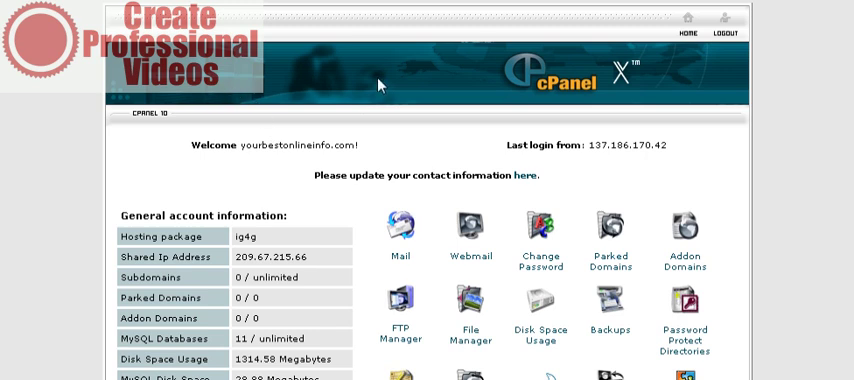
{"action": "mouse_move", "coordinate": [343, 113]}
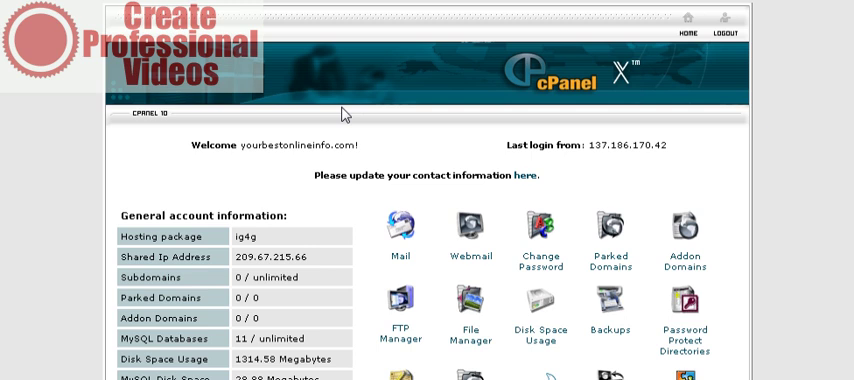
- Open Fantastico in cPanel and scroll its script list toward Customer Relationship
{"action": "scroll", "scroll_direction": "down", "scroll_amount": 3}
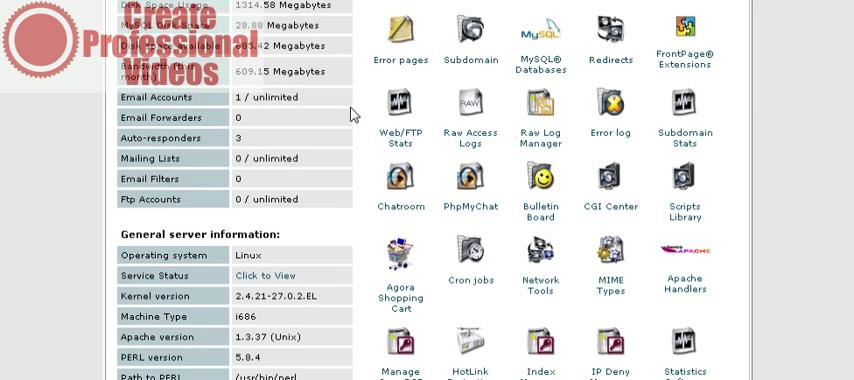
{"action": "scroll", "scroll_direction": "down", "scroll_amount": 3}
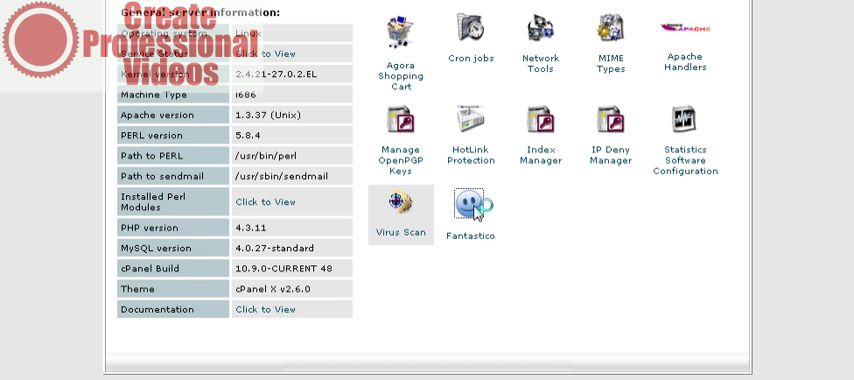
{"action": "left_click", "coordinate": [470, 210]}
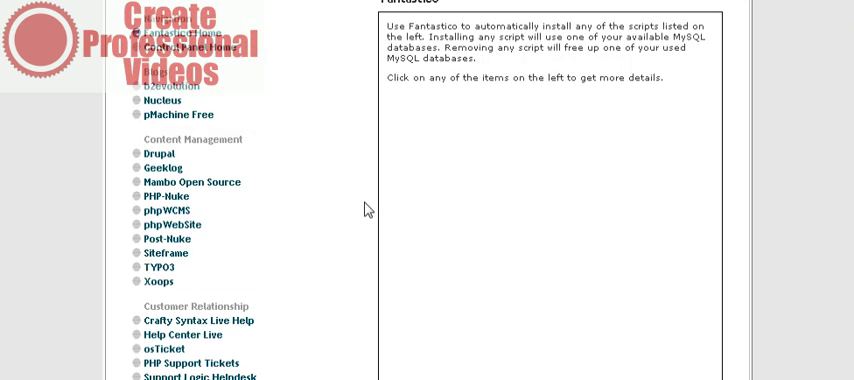
{"action": "scroll", "scroll_direction": "down", "scroll_amount": 3}
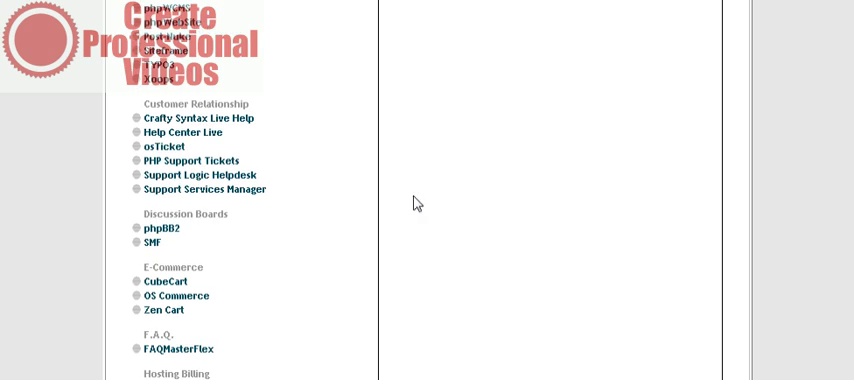
{"action": "mouse_move", "coordinate": [359, 132]}
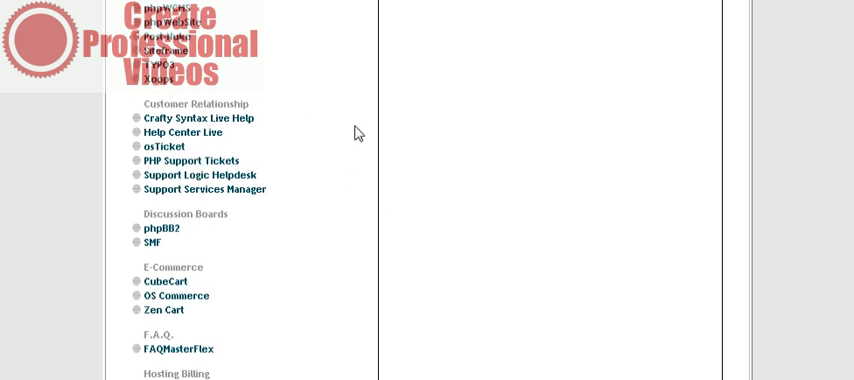
{"action": "mouse_move", "coordinate": [312, 146]}
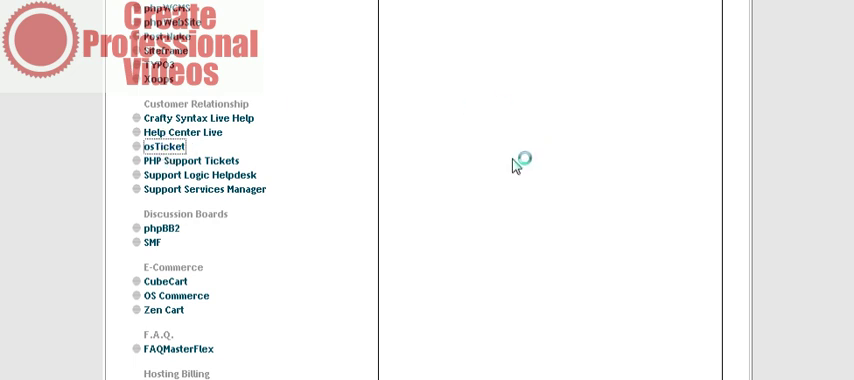
- Open the osTicket install page and enter helpdesk as the install directory
{"action": "left_click", "coordinate": [161, 147]}
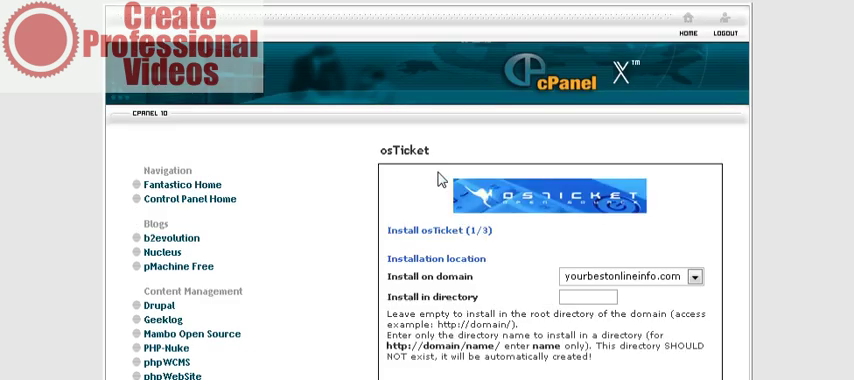
{"action": "scroll", "scroll_direction": "down", "scroll_amount": 3}
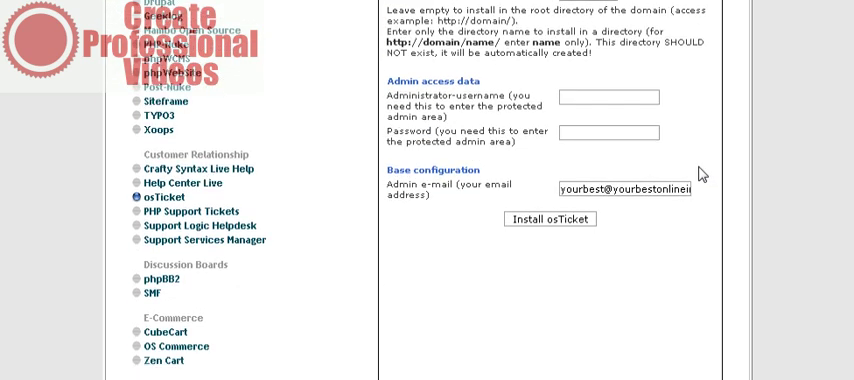
{"action": "scroll", "scroll_direction": "up", "scroll_amount": 3}
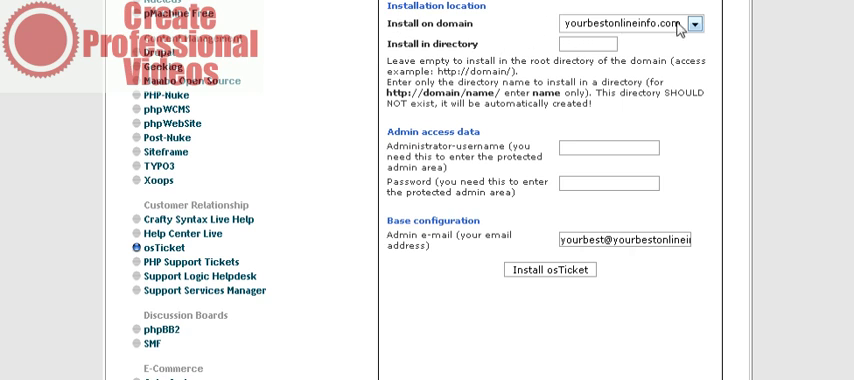
{"action": "mouse_move", "coordinate": [385, 45]}
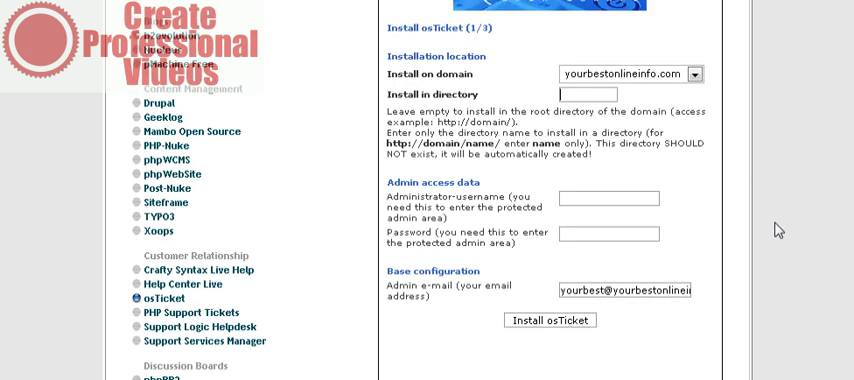
{"action": "mouse_move", "coordinate": [790, 153]}
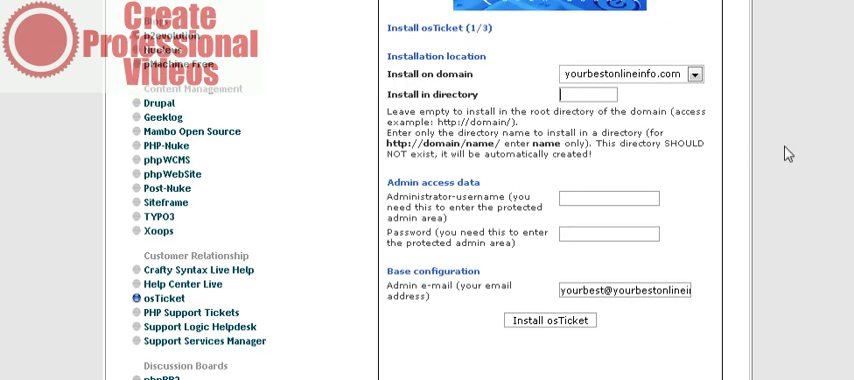
{"action": "mouse_move", "coordinate": [785, 181]}
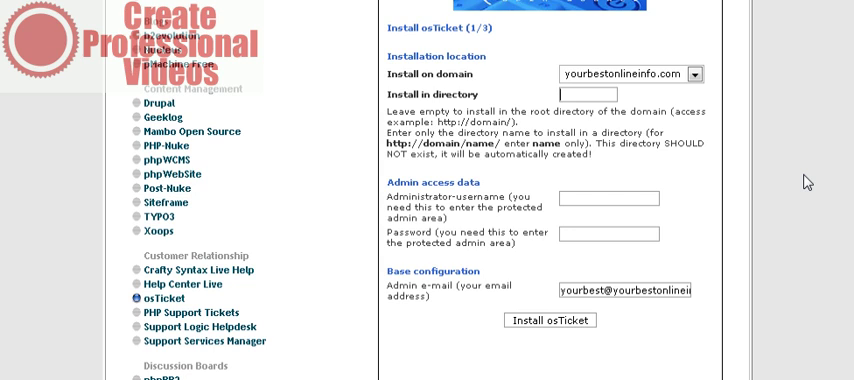
{"action": "type", "text": "help"}
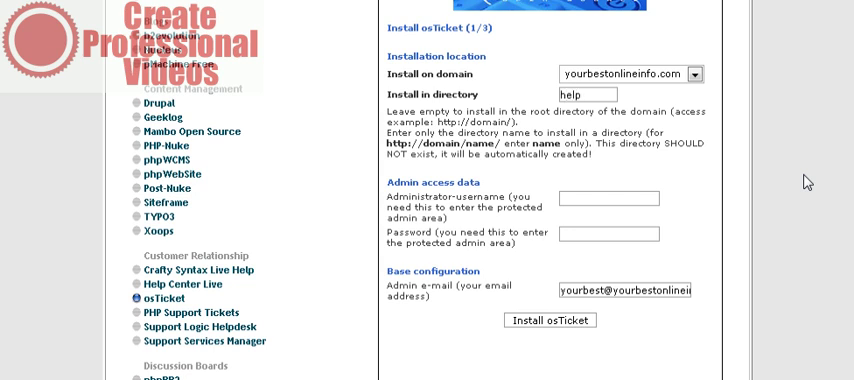
{"action": "type", "text": "desk"}
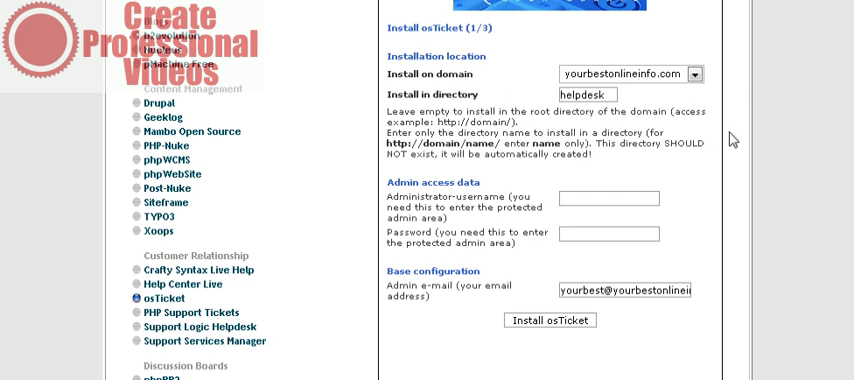
{"action": "mouse_move", "coordinate": [757, 128]}
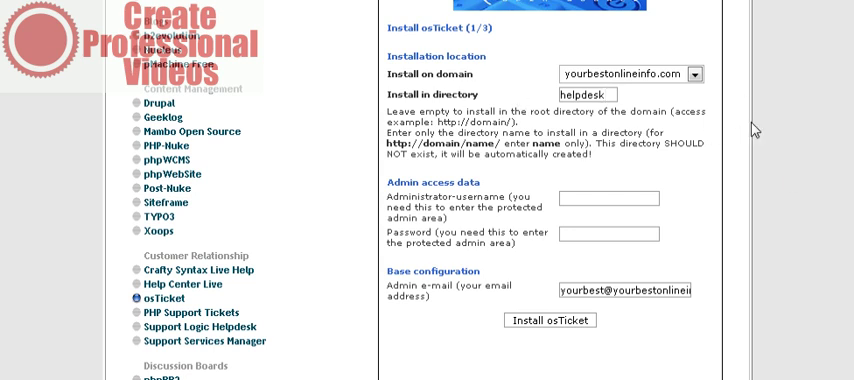
- Enter admin as the administrator username plus a password
{"action": "scroll", "scroll_direction": "down", "scroll_amount": 3}
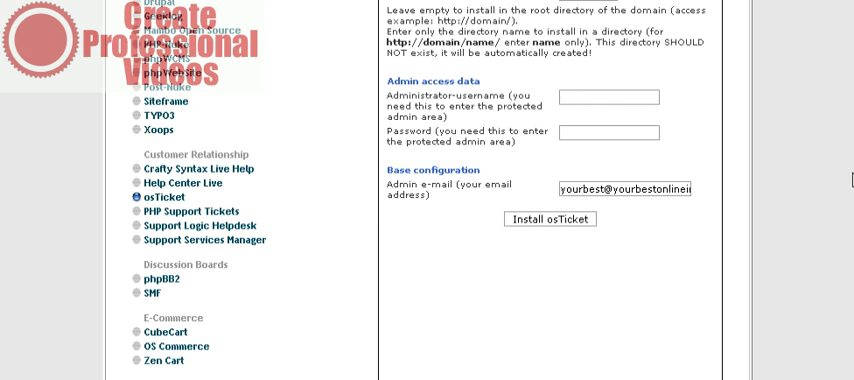
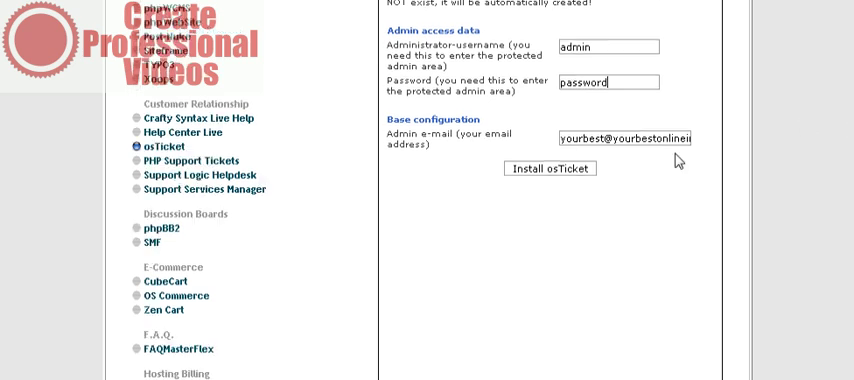
{"action": "mouse_move", "coordinate": [605, 184]}
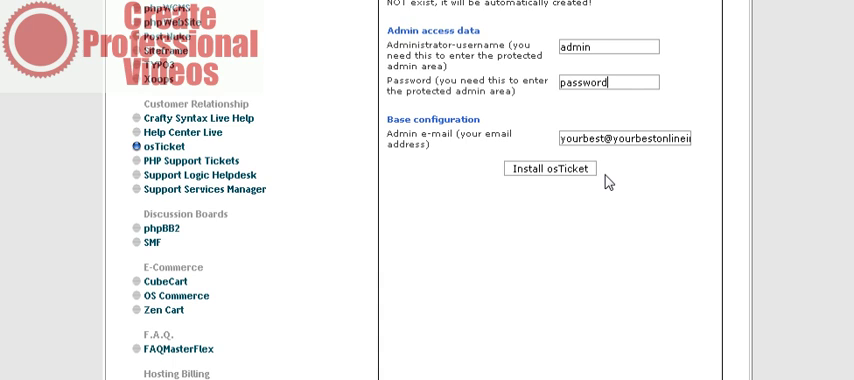
{"action": "scroll", "scroll_direction": "down", "scroll_amount": 3}
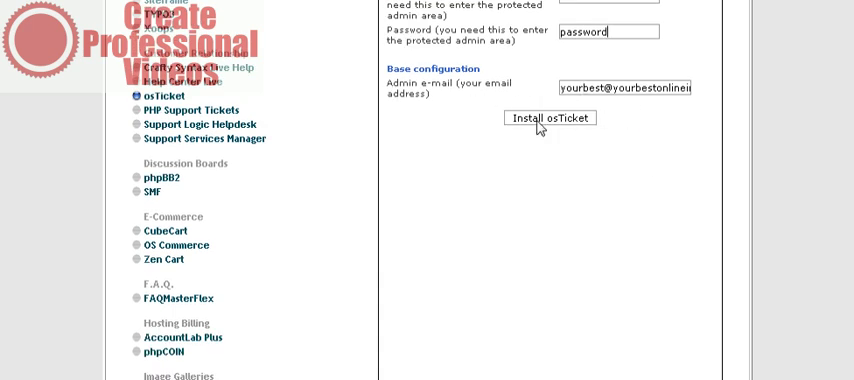
- Submit the install details and review the MySQL database, user and helpdesk URL confirmation
{"action": "left_click", "coordinate": [545, 117]}
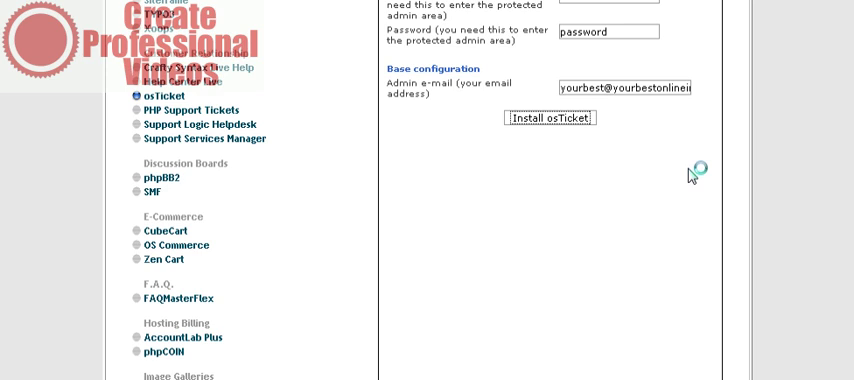
{"action": "left_click", "coordinate": [549, 118]}
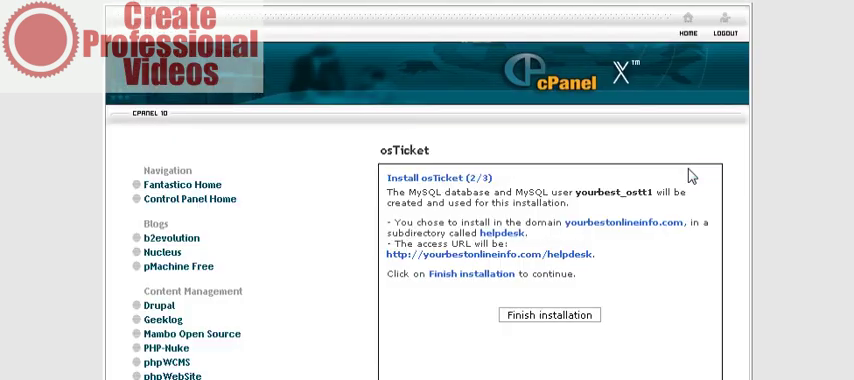
{"action": "scroll", "scroll_direction": "down", "scroll_amount": 3}
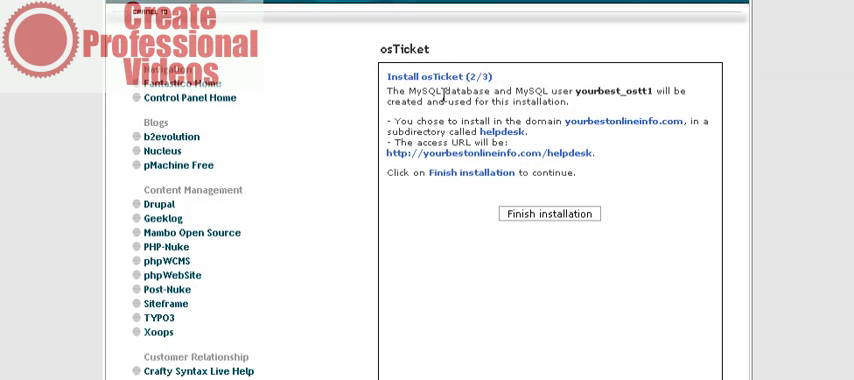
{"action": "mouse_move", "coordinate": [658, 181]}
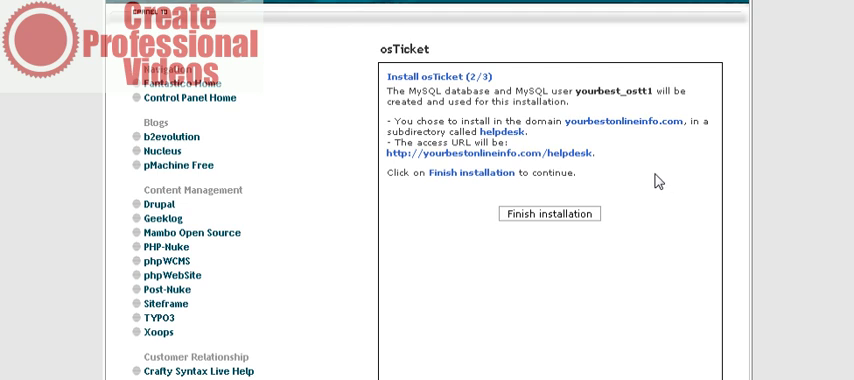
{"action": "mouse_move", "coordinate": [578, 153]}
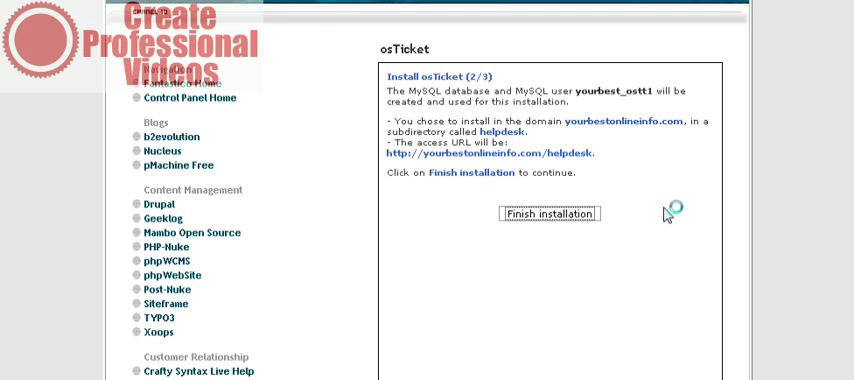
- Finish the installation and scroll to the admin login and helpdesk URLs
{"action": "left_click", "coordinate": [534, 214]}
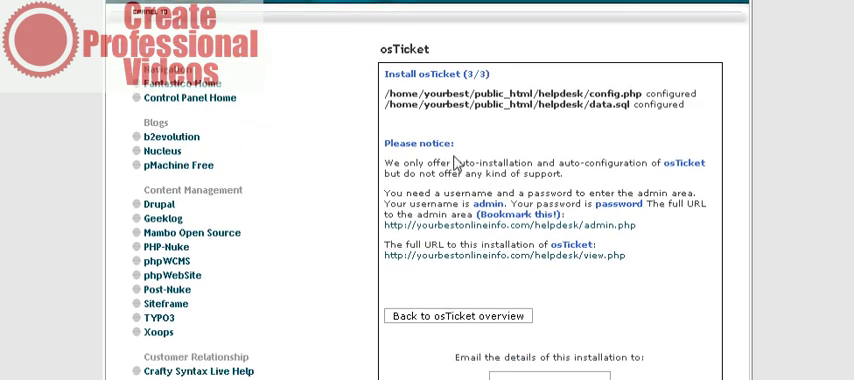
{"action": "mouse_move", "coordinate": [633, 157]}
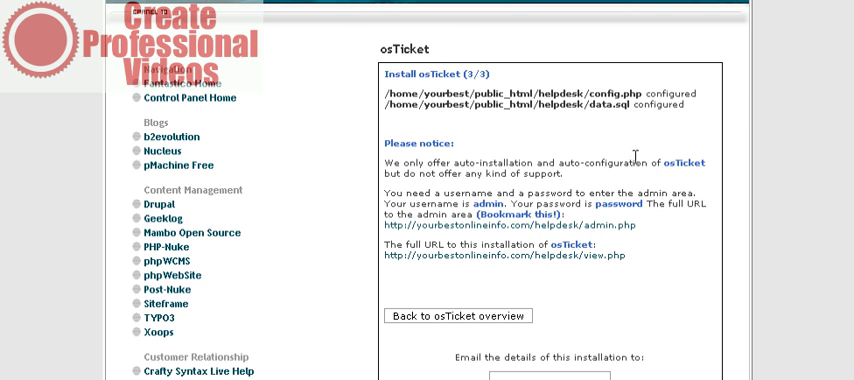
{"action": "scroll", "scroll_direction": "down", "scroll_amount": 3}
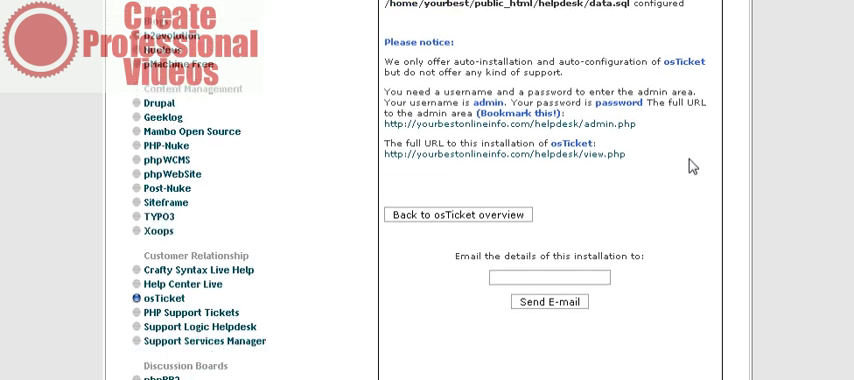
{"action": "mouse_move", "coordinate": [578, 181]}
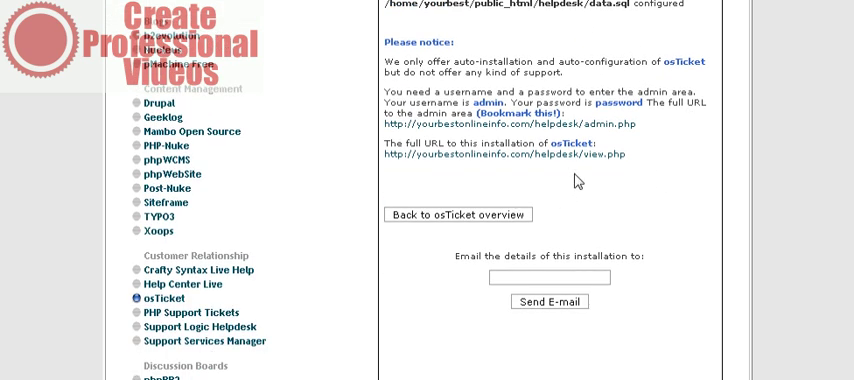
{"action": "mouse_move", "coordinate": [560, 177]}
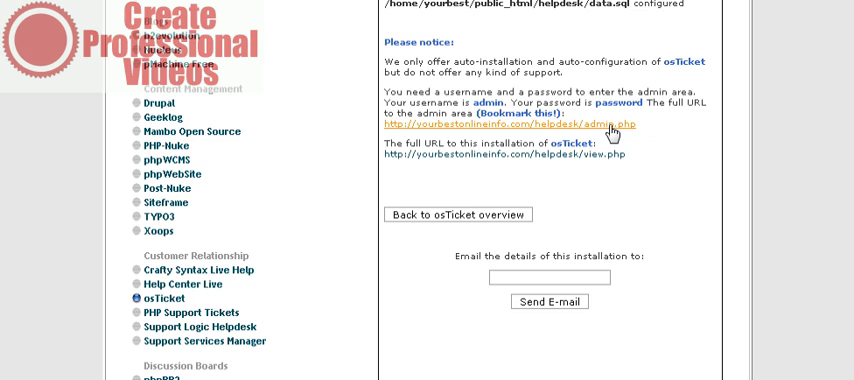
{"action": "scroll", "scroll_direction": "down", "scroll_amount": 3}
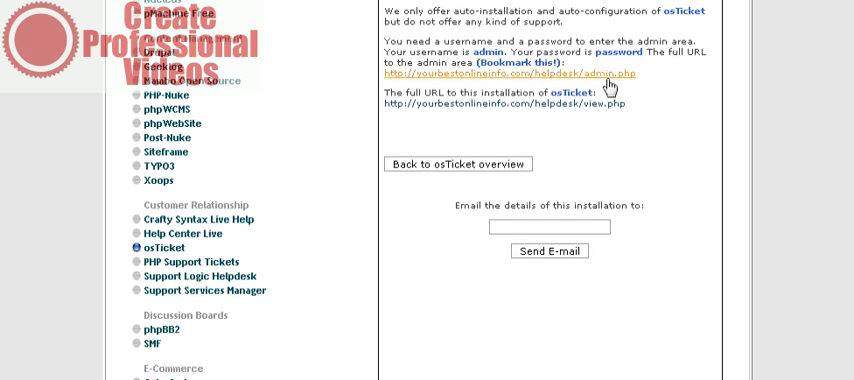
- Open admin.php and log in with username admin and the password
{"action": "left_click", "coordinate": [510, 73]}
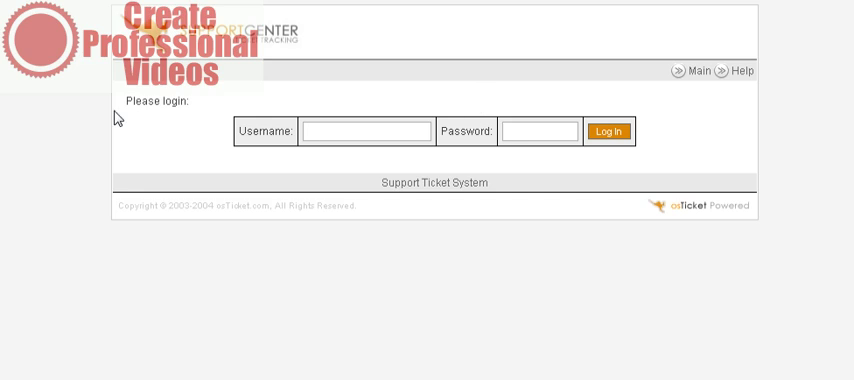
{"action": "mouse_move", "coordinate": [475, 251]}
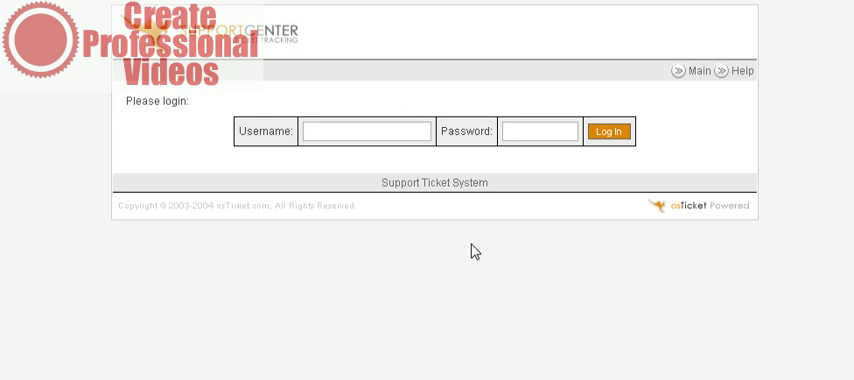
{"action": "mouse_move", "coordinate": [186, 118]}
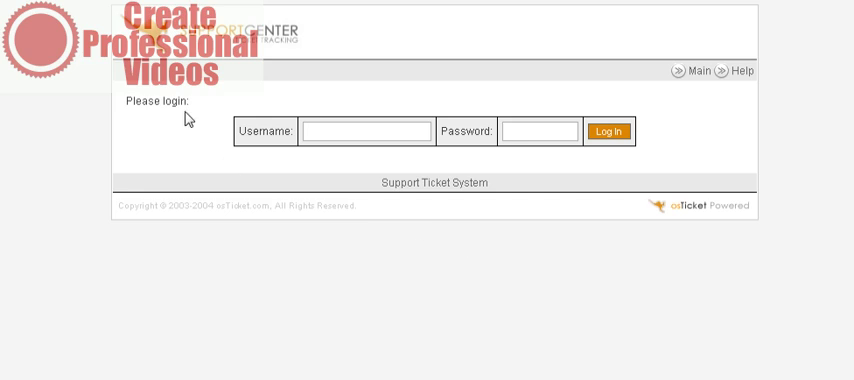
{"action": "left_click", "coordinate": [360, 130]}
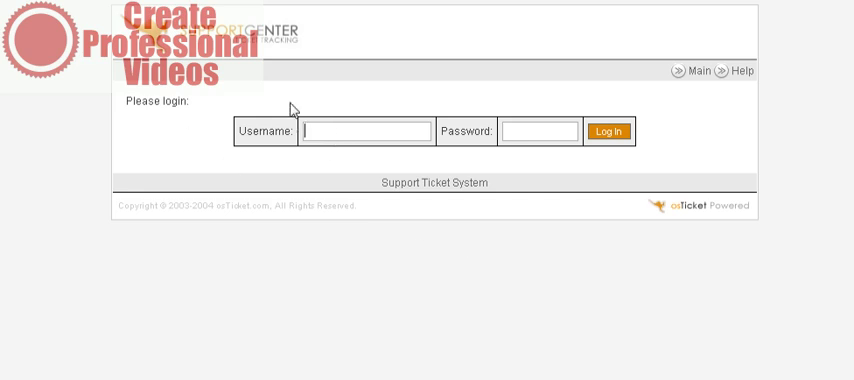
{"action": "mouse_move", "coordinate": [348, 83]}
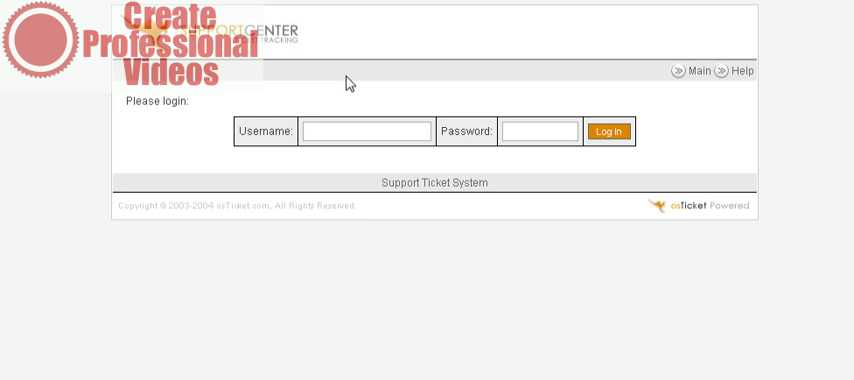
{"action": "type", "text": "admin"}
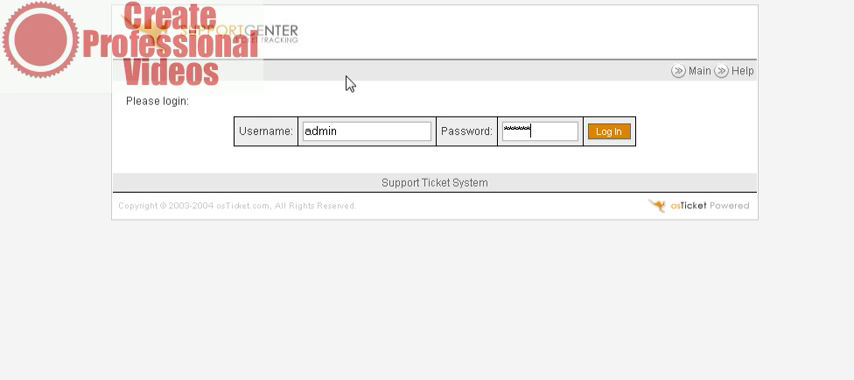
{"action": "left_click", "coordinate": [609, 131]}
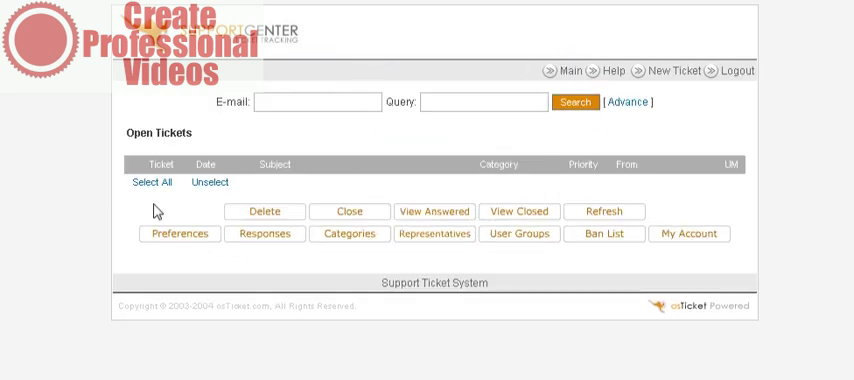
{"action": "mouse_move", "coordinate": [225, 263]}
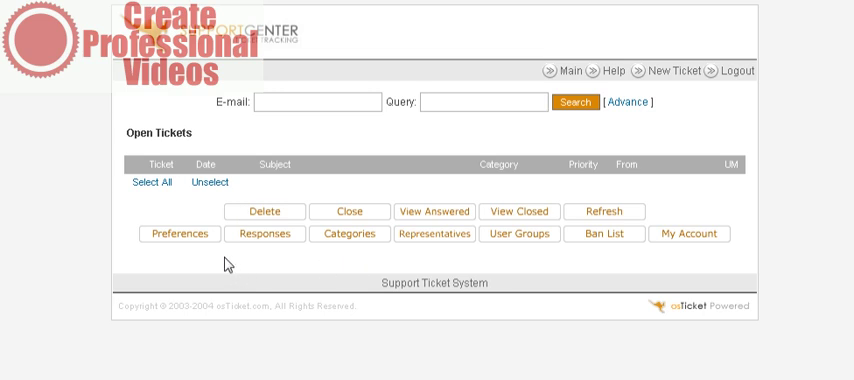
- Open the category settings and name a new category General Question
{"action": "left_click", "coordinate": [349, 233]}
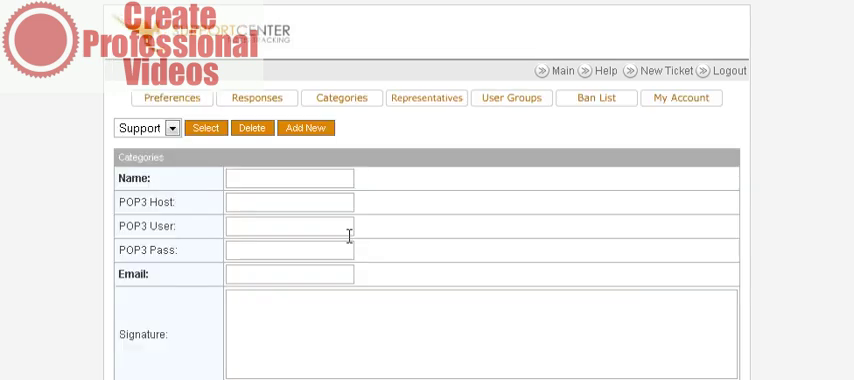
{"action": "mouse_move", "coordinate": [377, 179]}
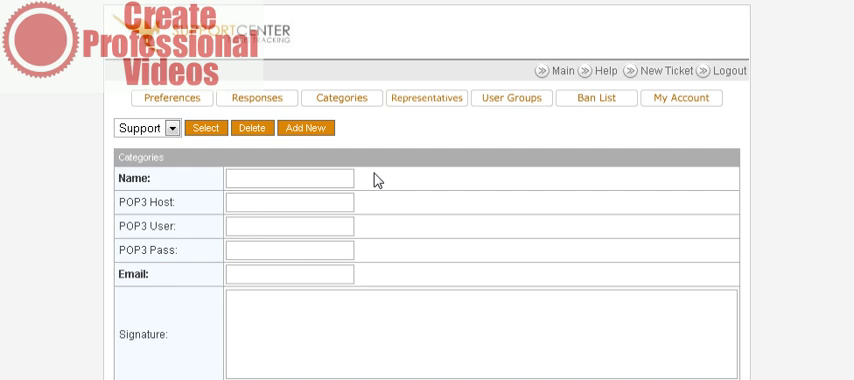
{"action": "scroll", "scroll_direction": "down", "scroll_amount": 3}
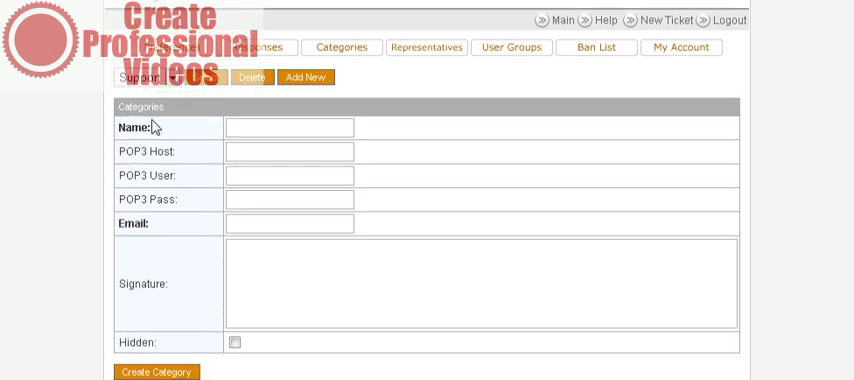
{"action": "mouse_move", "coordinate": [167, 82]}
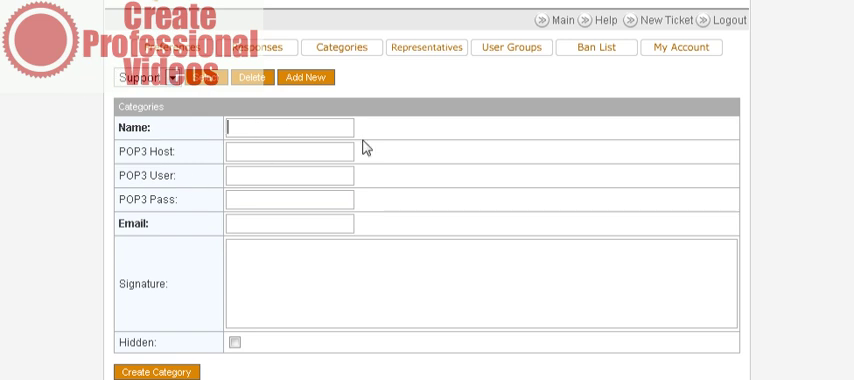
{"action": "scroll", "scroll_direction": "down", "scroll_amount": 3}
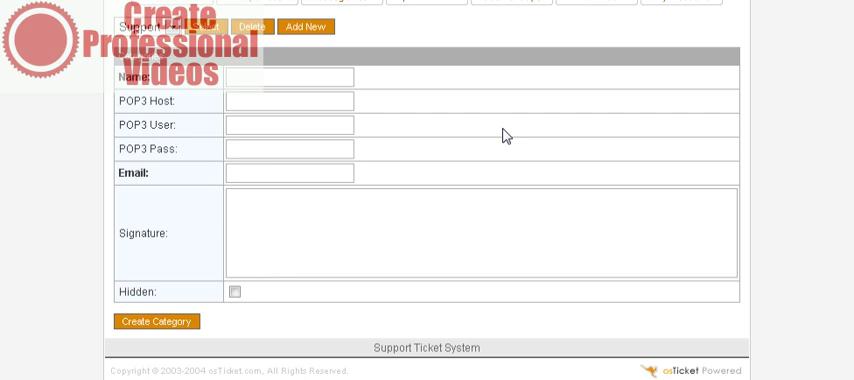
{"action": "type", "text": "G"}
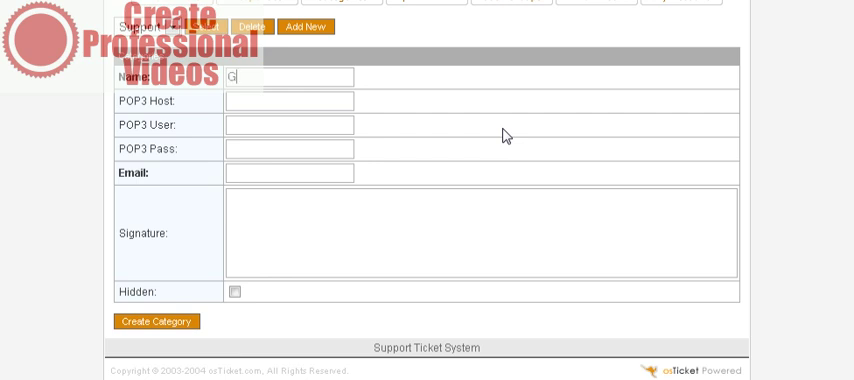
{"action": "type", "text": "eneral"}
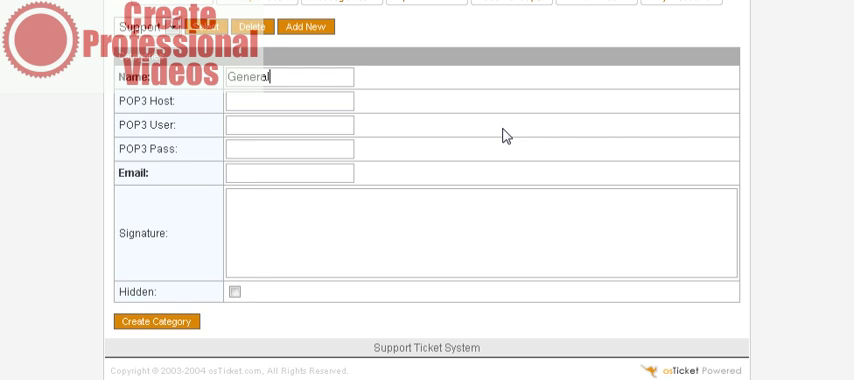
{"action": "type", "text": "Ques"}
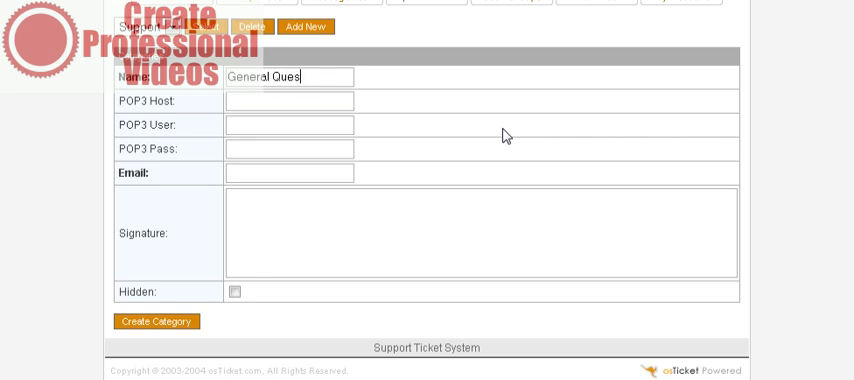
{"action": "type", "text": "tion"}
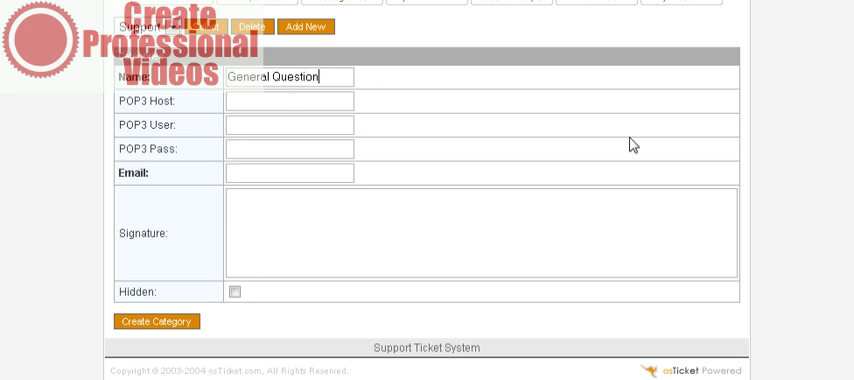
{"action": "mouse_move", "coordinate": [220, 174]}
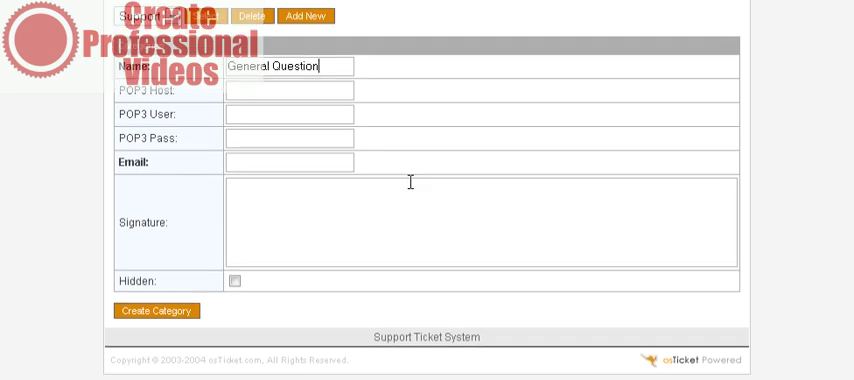
{"action": "mouse_move", "coordinate": [280, 186]}
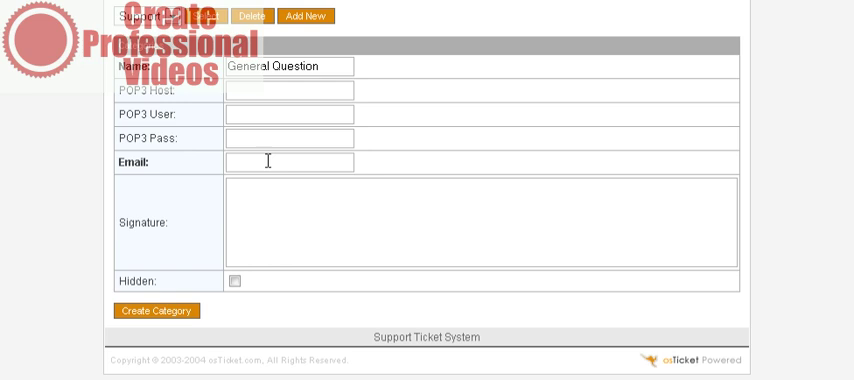
{"action": "left_click", "coordinate": [290, 161]}
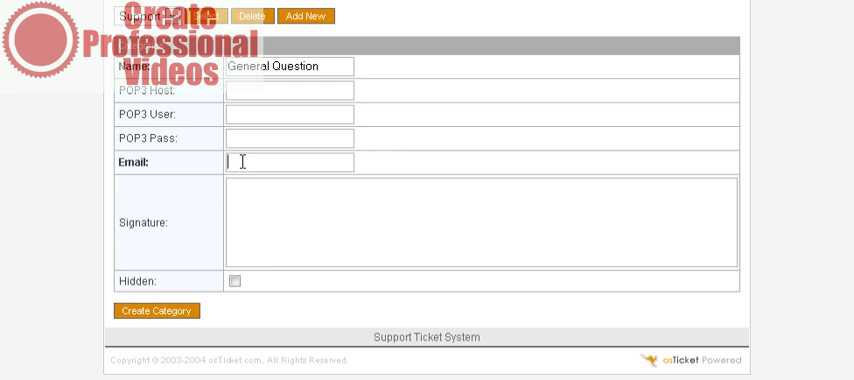
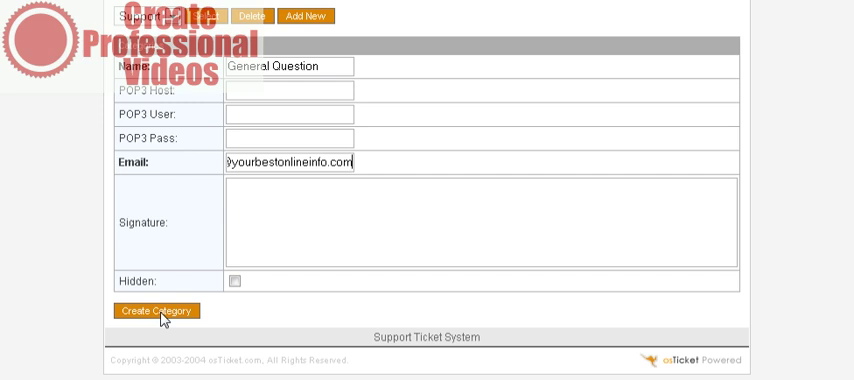
- Create the General Question category and reload its settings from the category list
{"action": "left_click", "coordinate": [155, 310]}
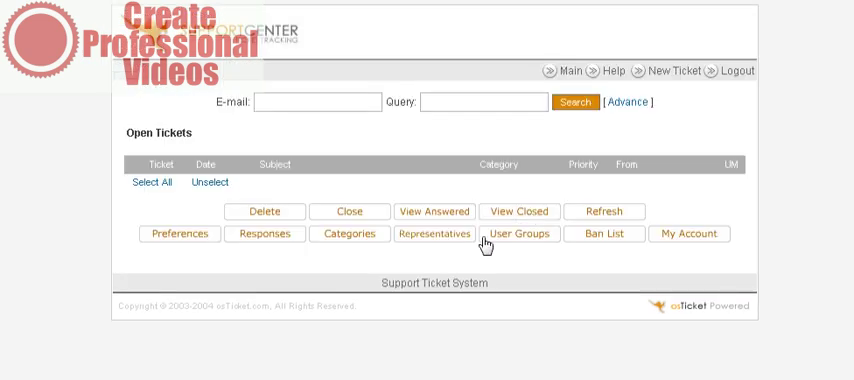
{"action": "mouse_move", "coordinate": [297, 236]}
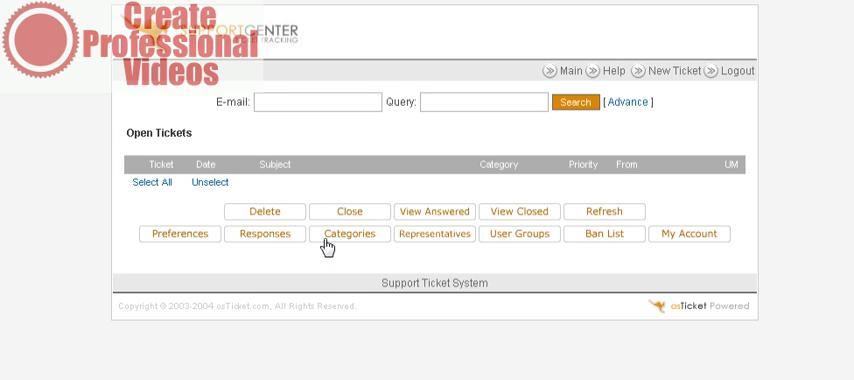
{"action": "left_click", "coordinate": [349, 233]}
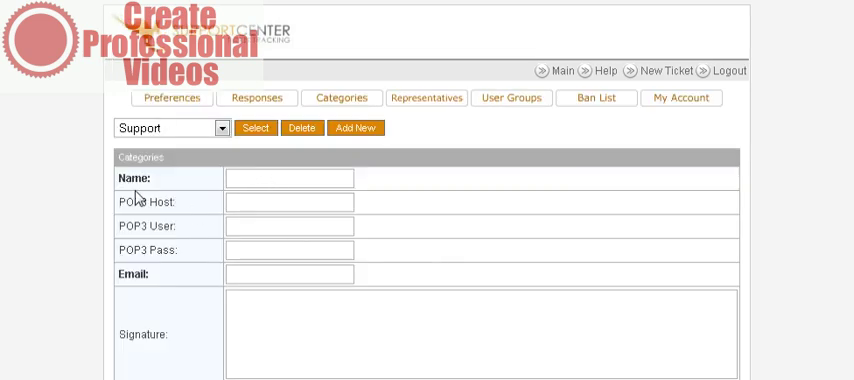
{"action": "left_click", "coordinate": [220, 128]}
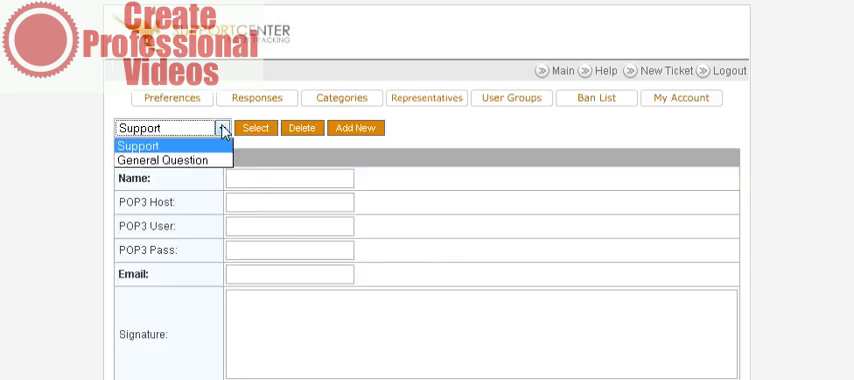
{"action": "left_click", "coordinate": [166, 160]}
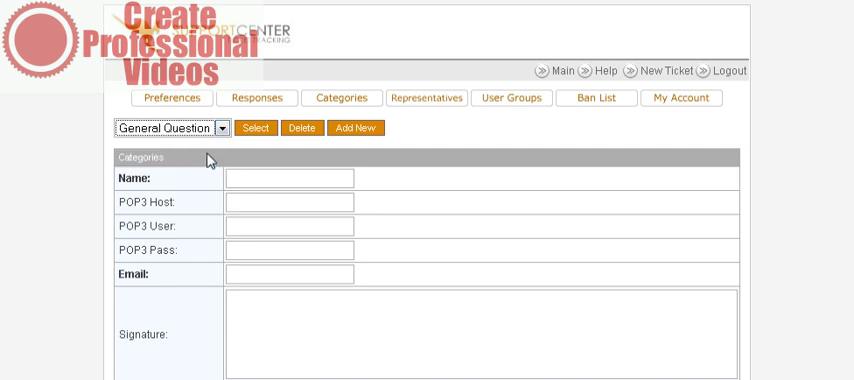
{"action": "left_click", "coordinate": [256, 127]}
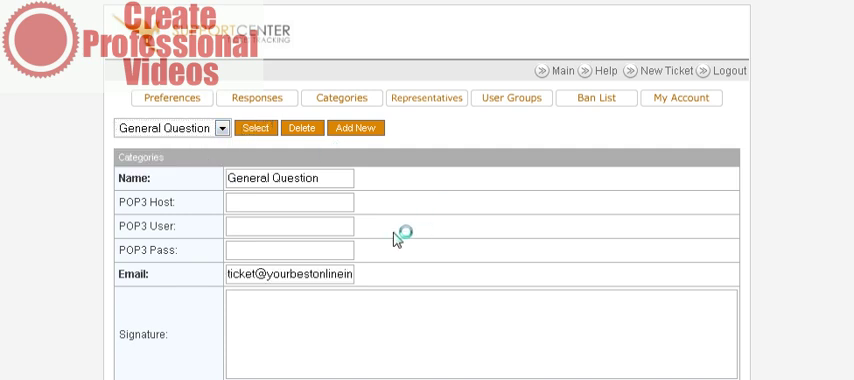
- Load the Support category and inspect its signature text
{"action": "scroll", "scroll_direction": "down", "scroll_amount": 3}
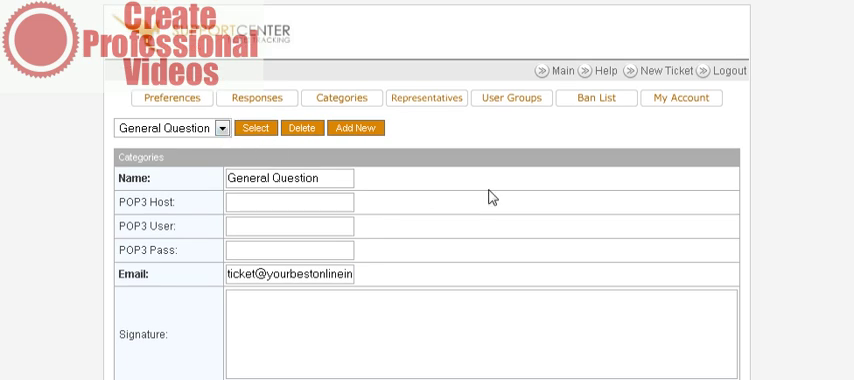
{"action": "left_click", "coordinate": [217, 128]}
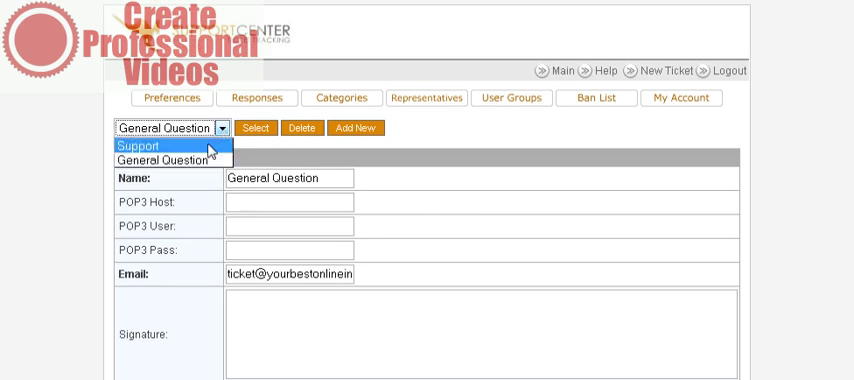
{"action": "left_click", "coordinate": [160, 145]}
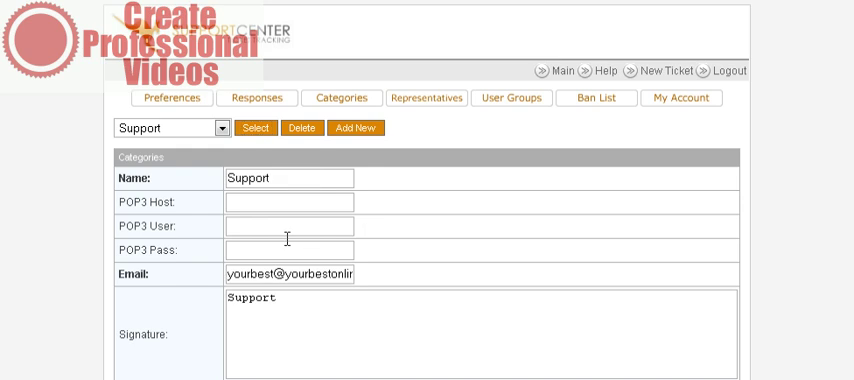
{"action": "scroll", "scroll_direction": "down", "scroll_amount": 3}
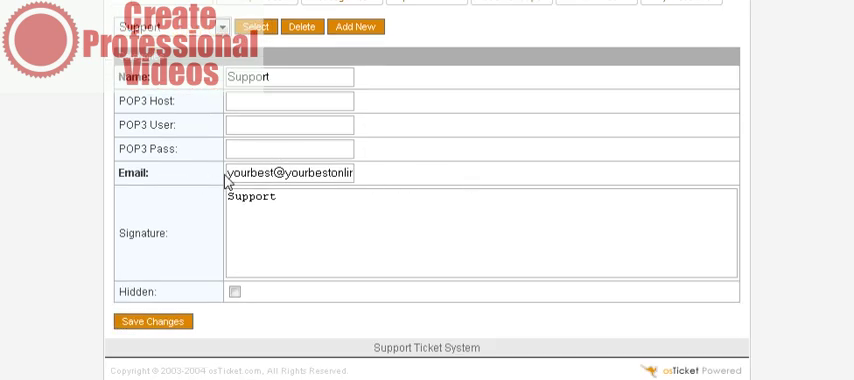
{"action": "mouse_move", "coordinate": [363, 178]}
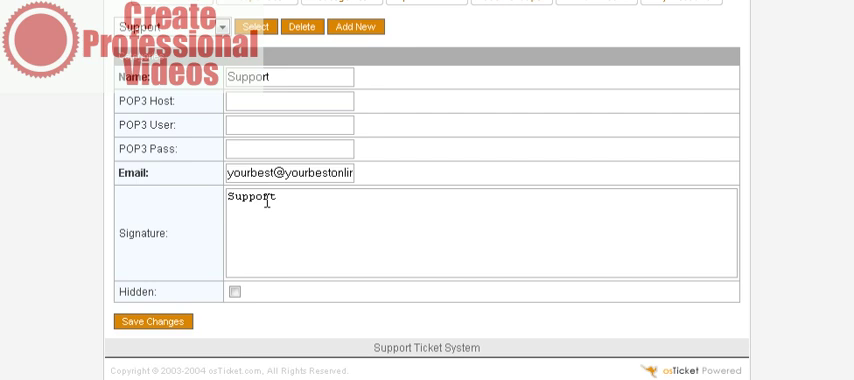
{"action": "double_click", "coordinate": [250, 197]}
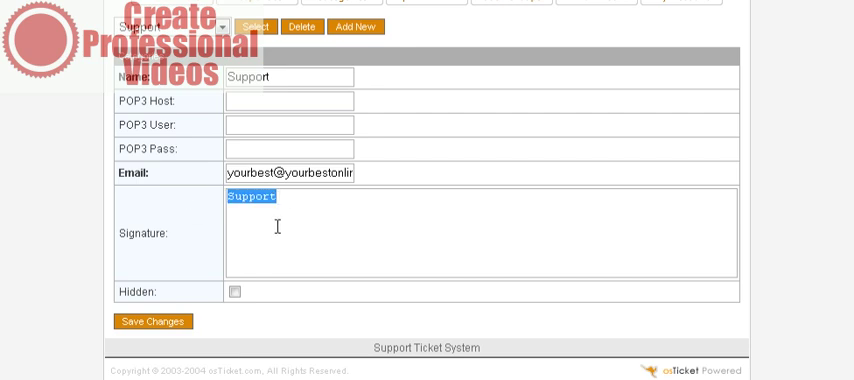
{"action": "mouse_move", "coordinate": [324, 231]}
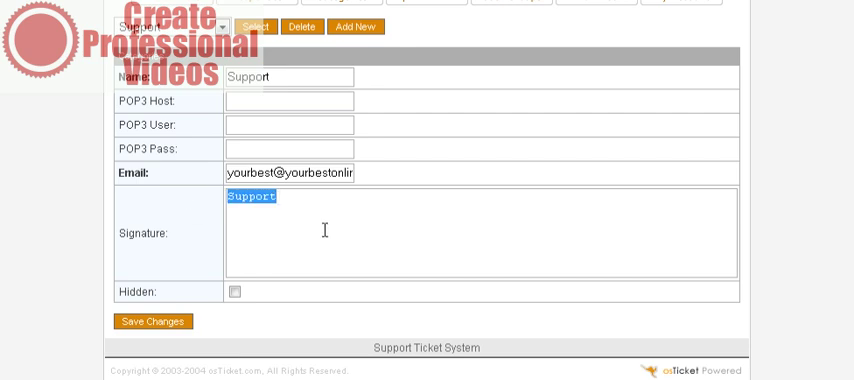
{"action": "mouse_move", "coordinate": [170, 204]}
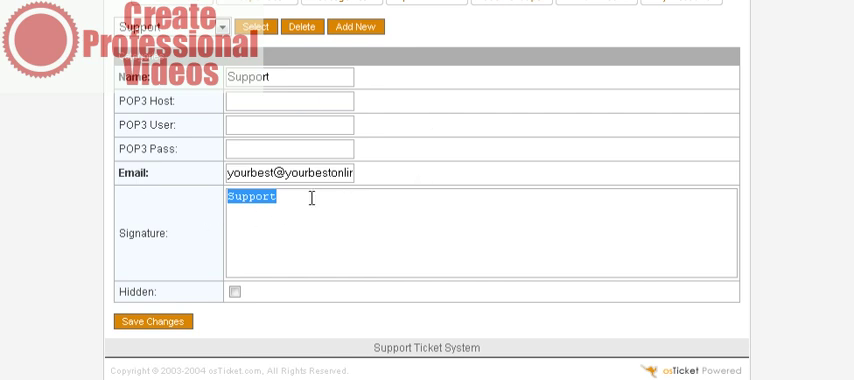
{"action": "left_click", "coordinate": [219, 127]}
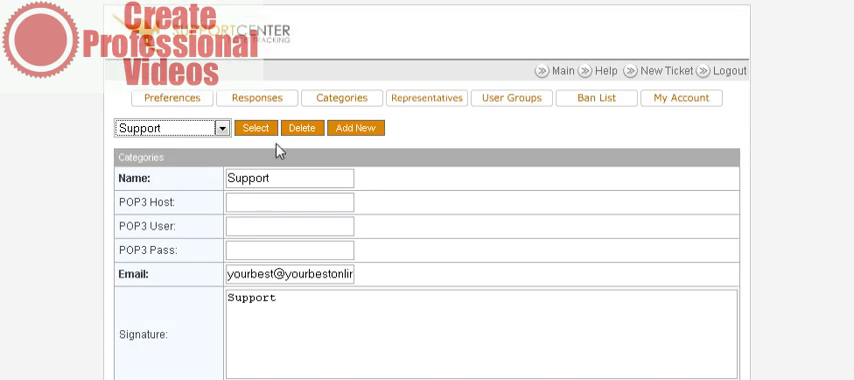
{"action": "left_click", "coordinate": [356, 127]}
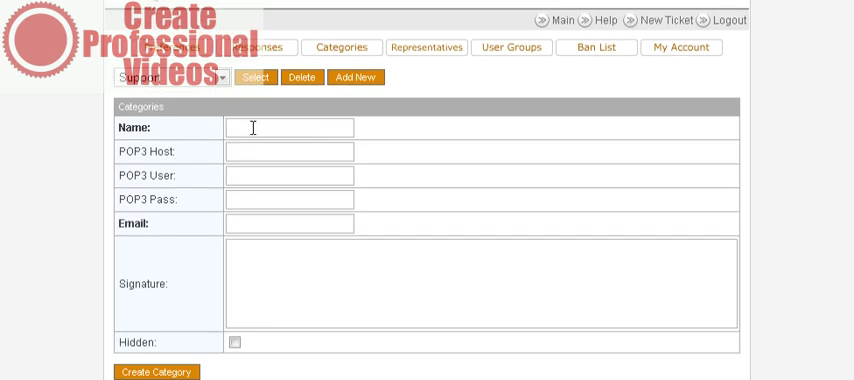
{"action": "type", "text": "J"}
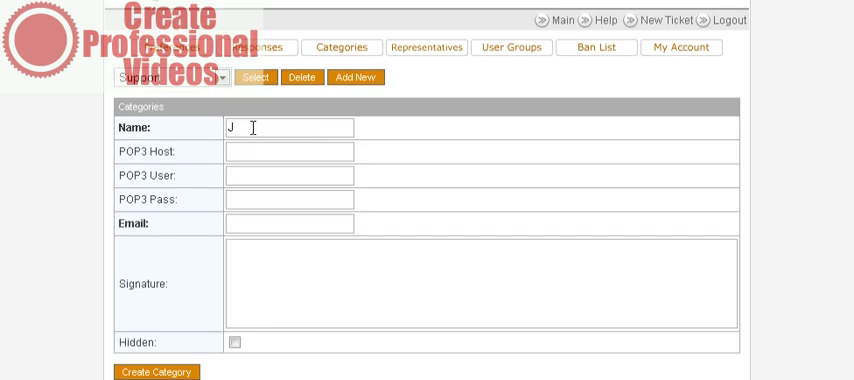
{"action": "type", "text": "V Reques"}
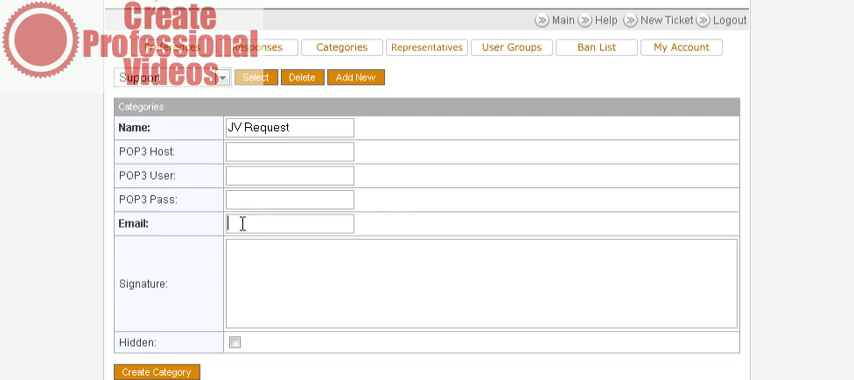
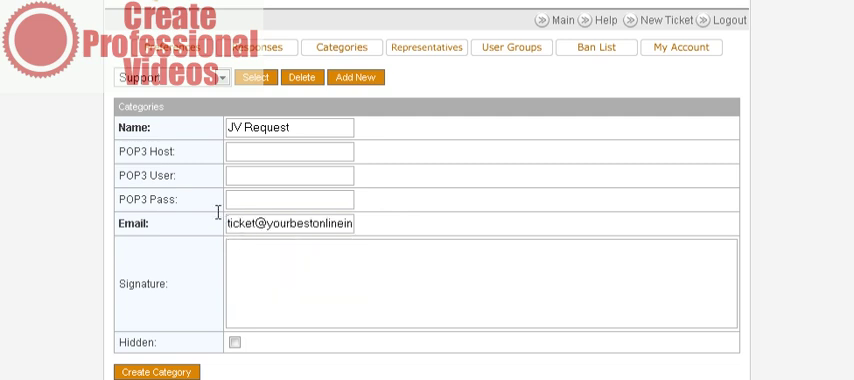
{"action": "scroll", "scroll_direction": "down", "scroll_amount": 3}
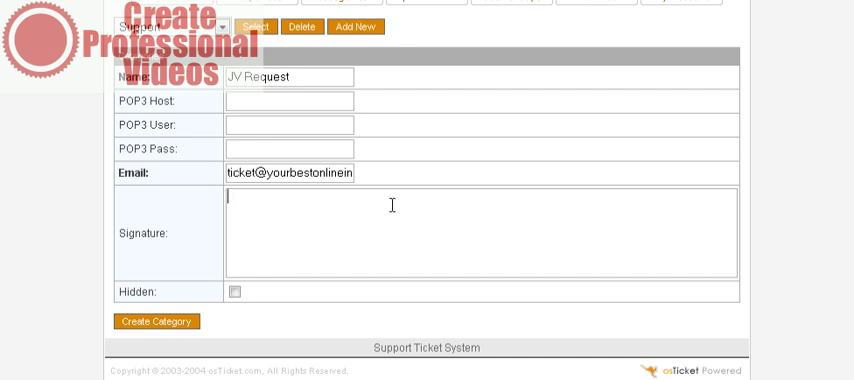
{"action": "mouse_move", "coordinate": [128, 228]}
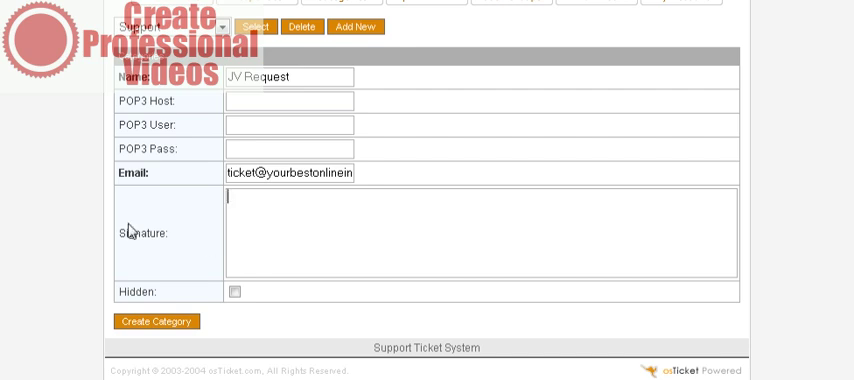
{"action": "mouse_move", "coordinate": [152, 335]}
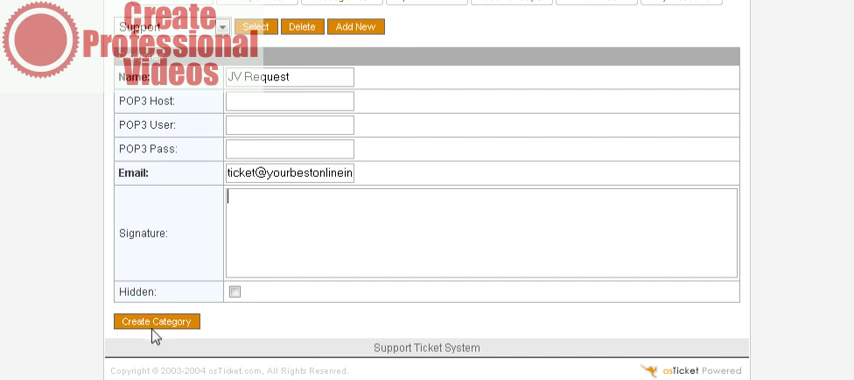
{"action": "left_click", "coordinate": [156, 321]}
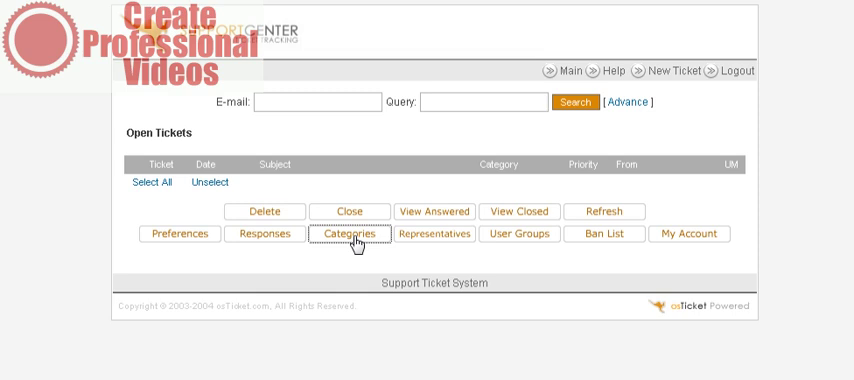
- Reopen the category settings page from the admin main page
{"action": "left_click", "coordinate": [341, 234]}
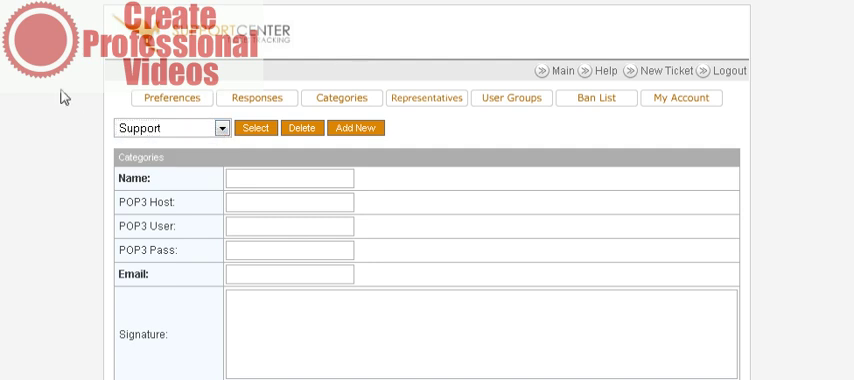
{"action": "mouse_move", "coordinate": [448, 140]}
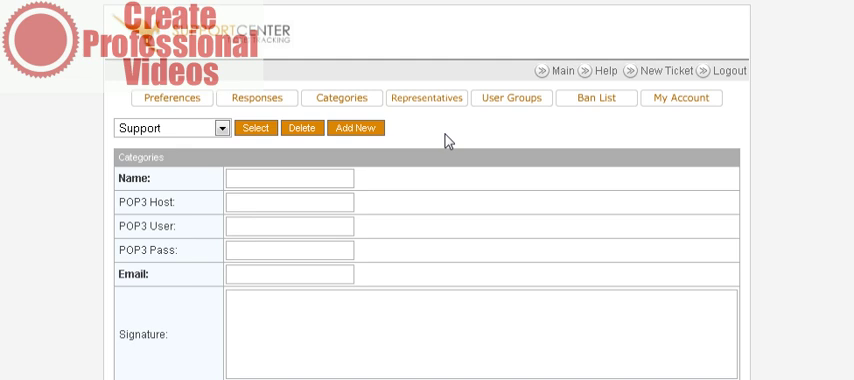
{"action": "mouse_move", "coordinate": [172, 98]}
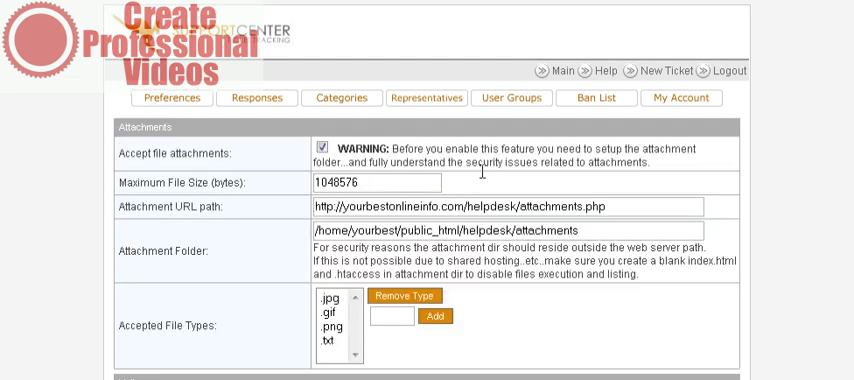
- Accept .jpg, .gif, .png and .txt attachments and save the preferences
{"action": "scroll", "scroll_direction": "down", "scroll_amount": 3}
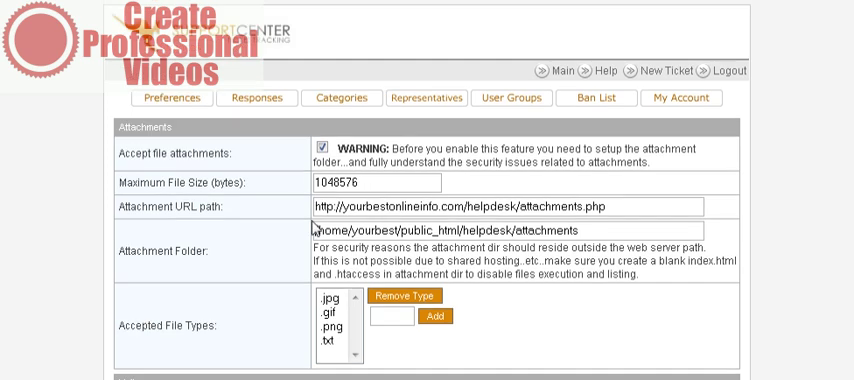
{"action": "scroll", "scroll_direction": "down", "scroll_amount": 3}
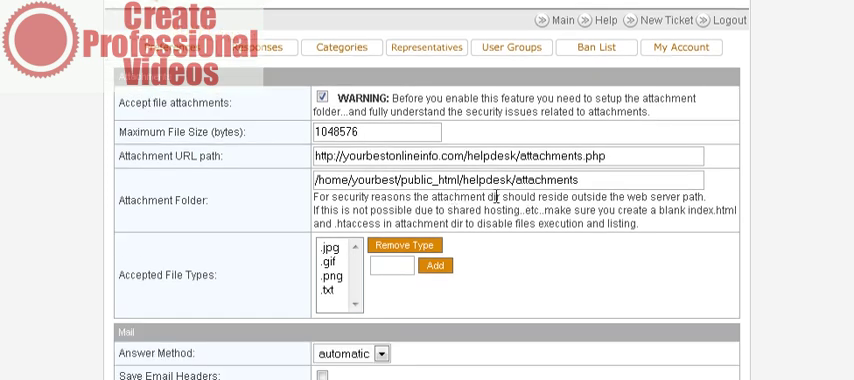
{"action": "scroll", "scroll_direction": "down", "scroll_amount": 3}
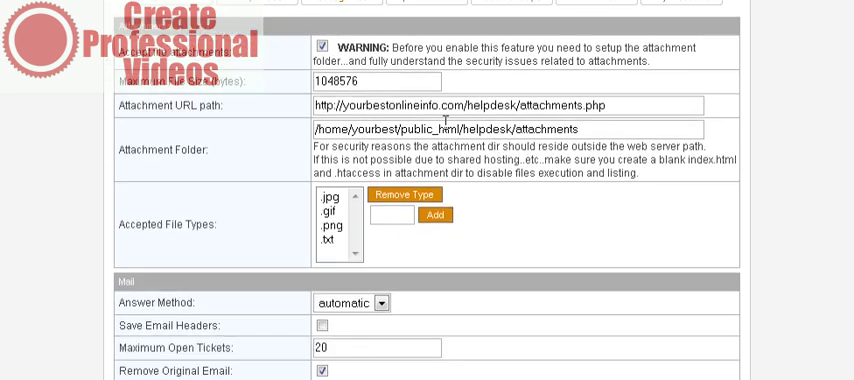
{"action": "scroll", "scroll_direction": "down", "scroll_amount": 3}
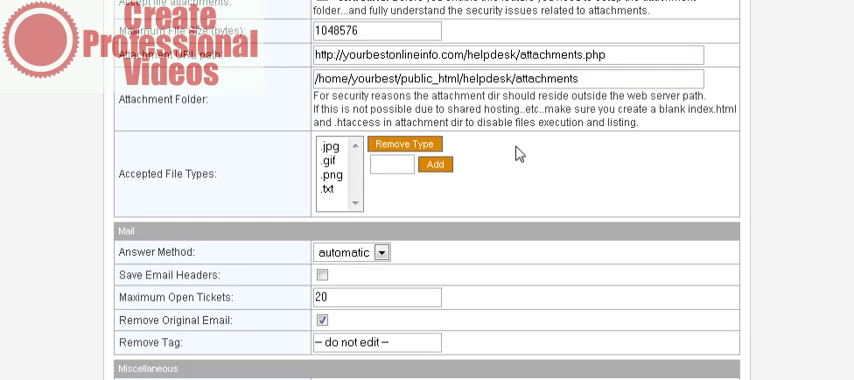
{"action": "scroll", "scroll_direction": "down", "scroll_amount": 3}
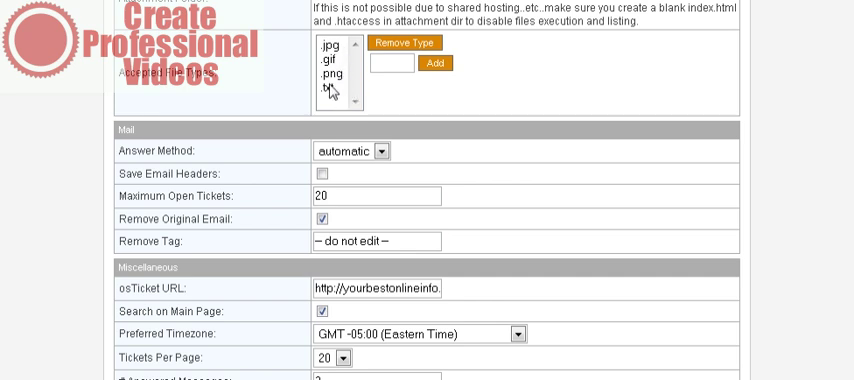
{"action": "left_click", "coordinate": [332, 91]}
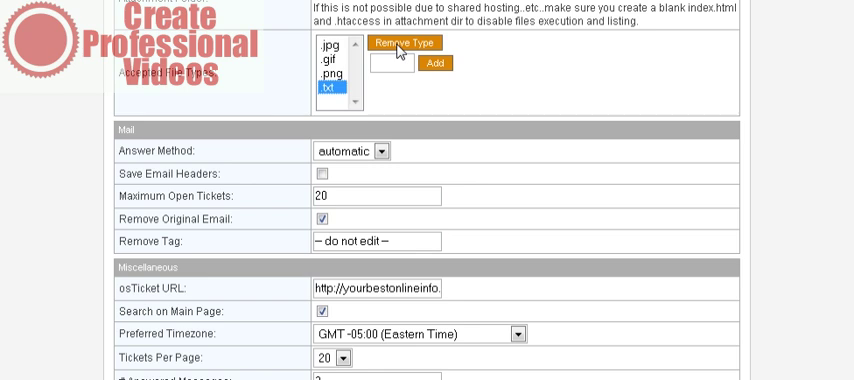
{"action": "mouse_move", "coordinate": [507, 95]}
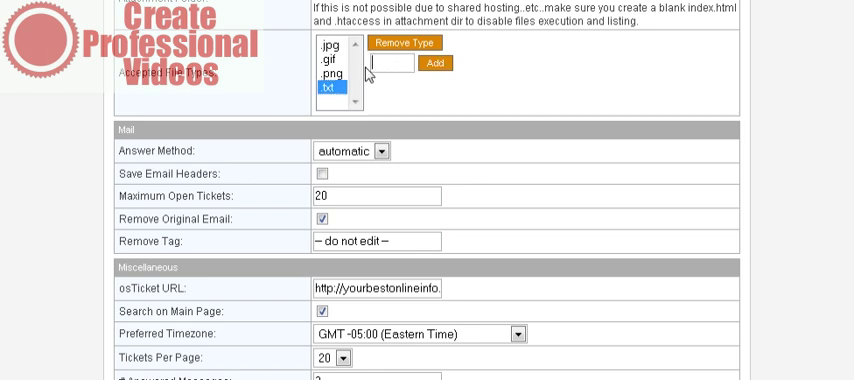
{"action": "scroll", "scroll_direction": "down", "scroll_amount": 3}
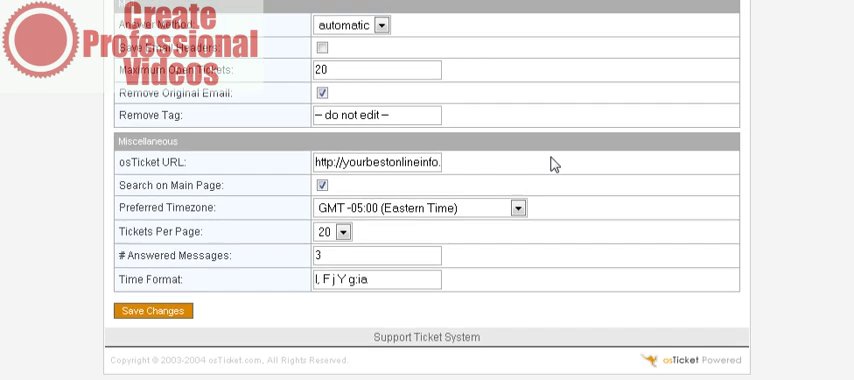
{"action": "mouse_move", "coordinate": [461, 174]}
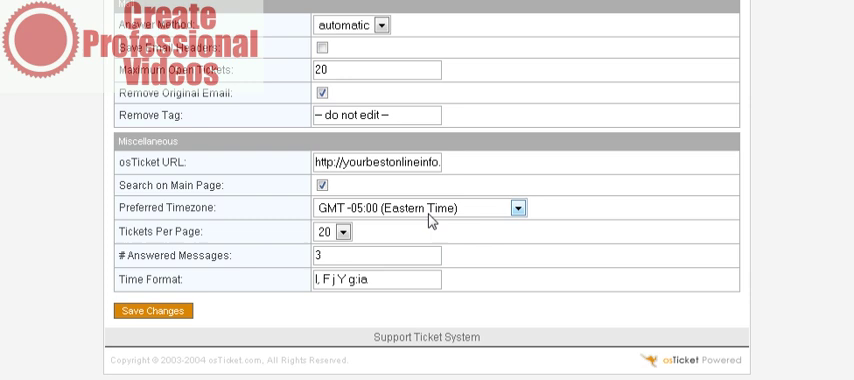
{"action": "mouse_move", "coordinate": [502, 222]}
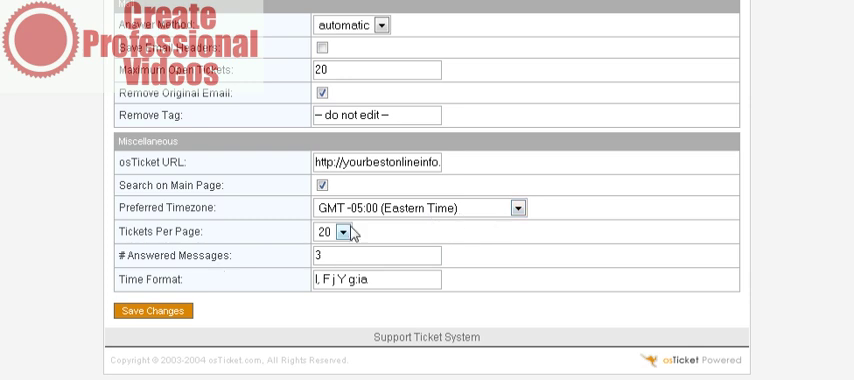
{"action": "mouse_move", "coordinate": [360, 233]}
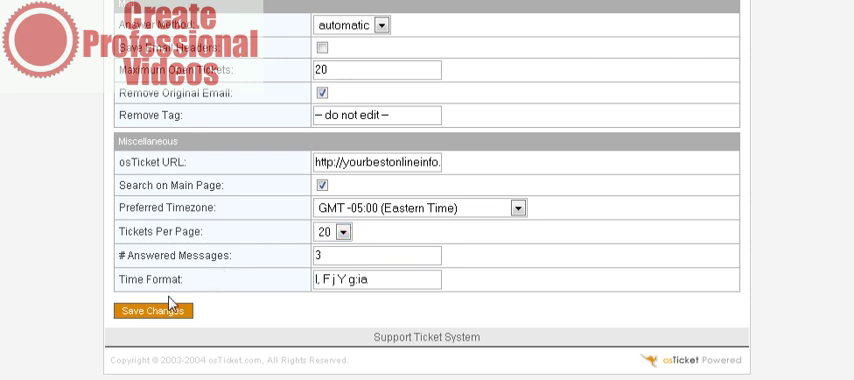
{"action": "left_click", "coordinate": [152, 310]}
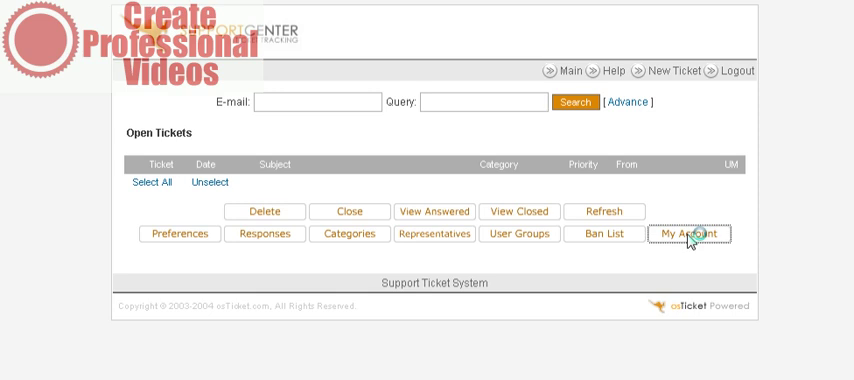
{"action": "left_click", "coordinate": [687, 234]}
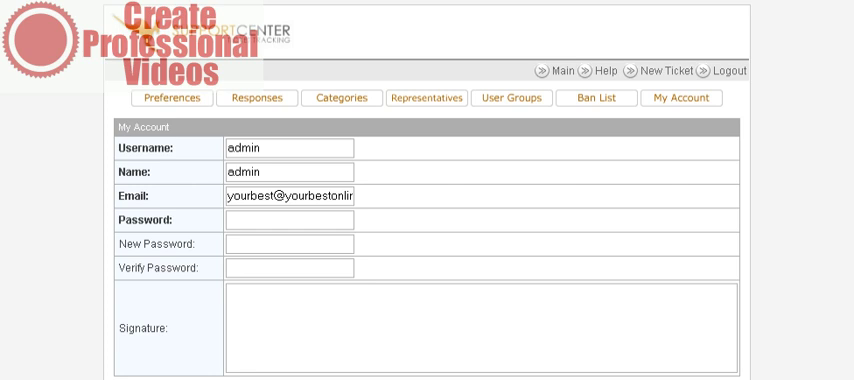
{"action": "left_click", "coordinate": [566, 70]}
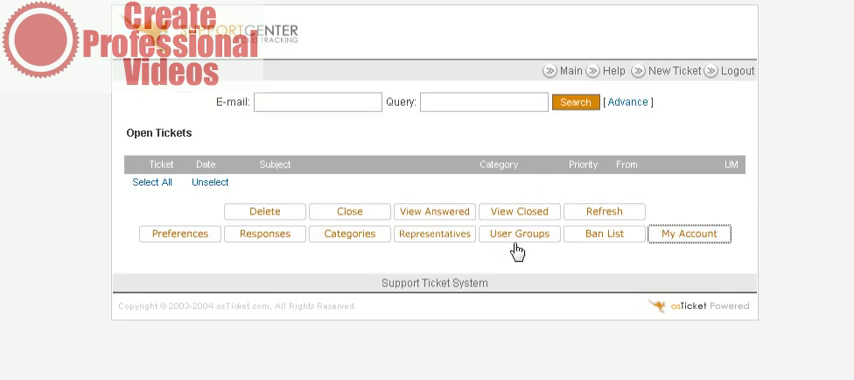
{"action": "left_click", "coordinate": [603, 234]}
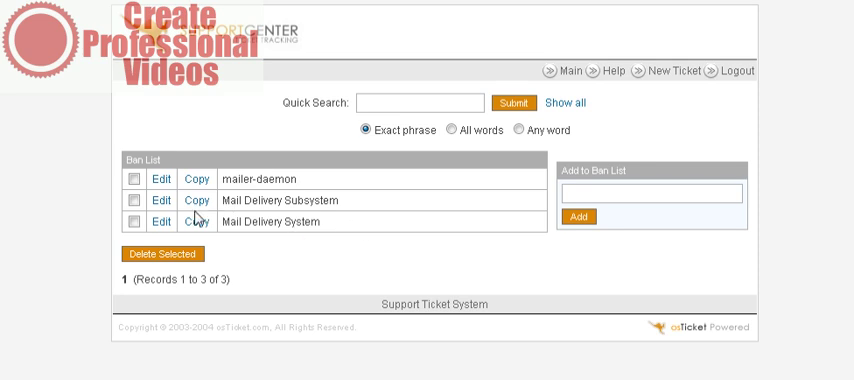
{"action": "mouse_move", "coordinate": [444, 144]}
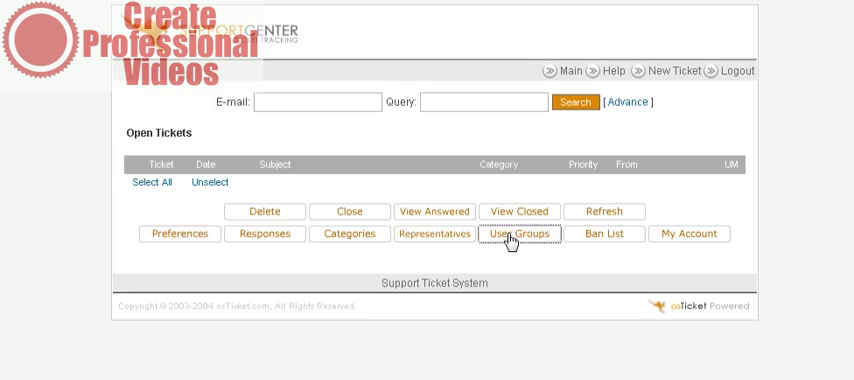
- Load the Administrator user group's access settings, with all permissions and categories enabled
{"action": "left_click", "coordinate": [516, 233]}
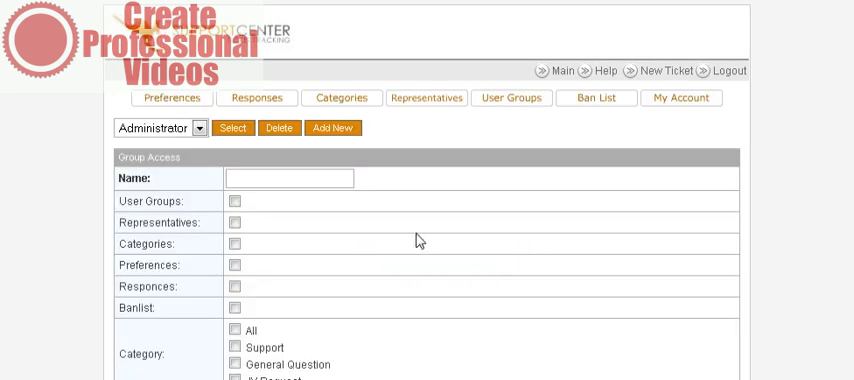
{"action": "scroll", "scroll_direction": "down", "scroll_amount": 3}
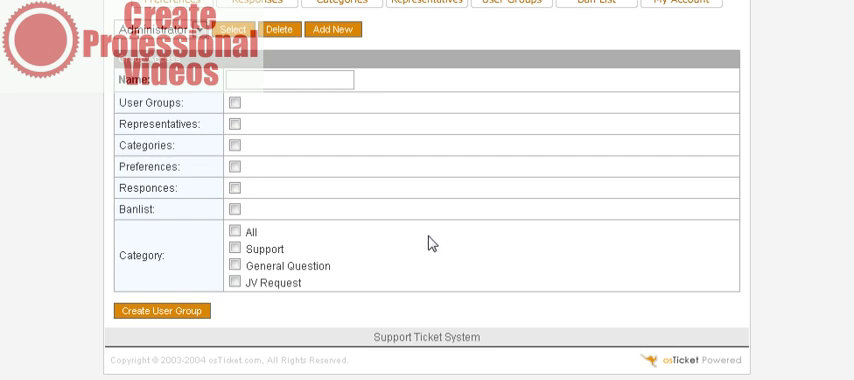
{"action": "scroll", "scroll_direction": "up", "scroll_amount": 3}
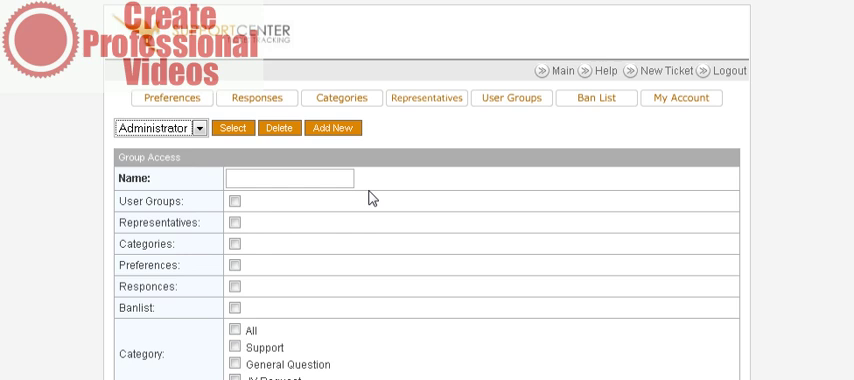
{"action": "mouse_move", "coordinate": [210, 150]}
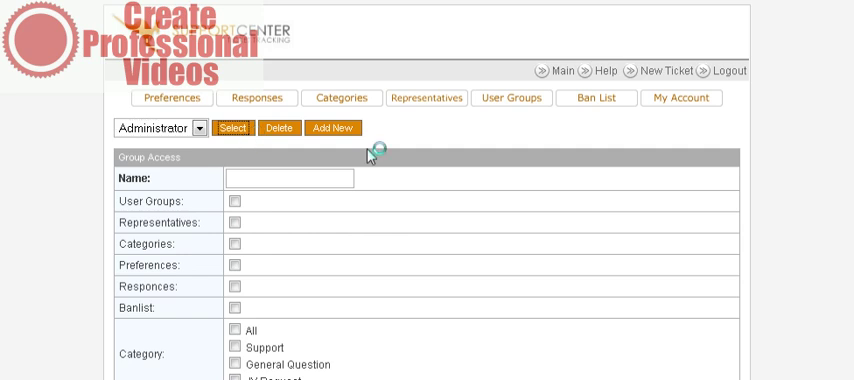
{"action": "left_click", "coordinate": [233, 128]}
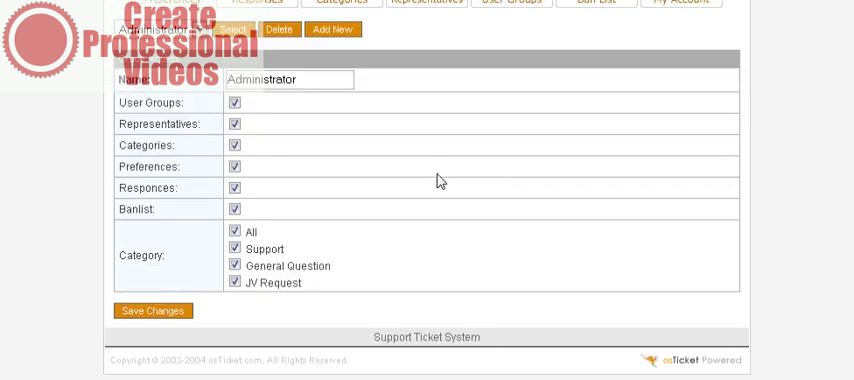
{"action": "mouse_move", "coordinate": [194, 155]}
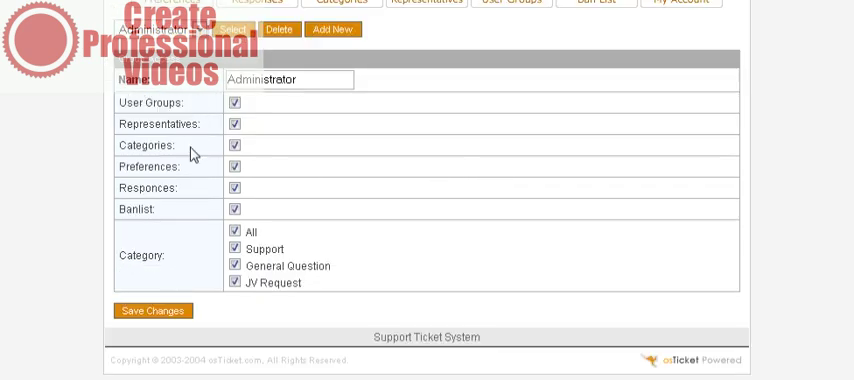
{"action": "mouse_move", "coordinate": [194, 221]}
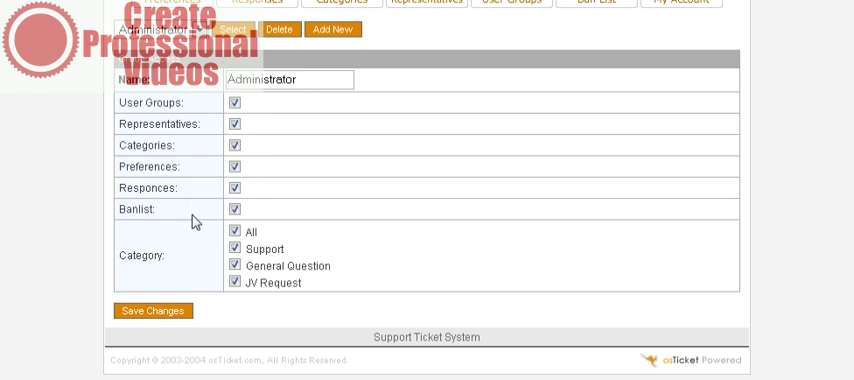
{"action": "mouse_move", "coordinate": [434, 240]}
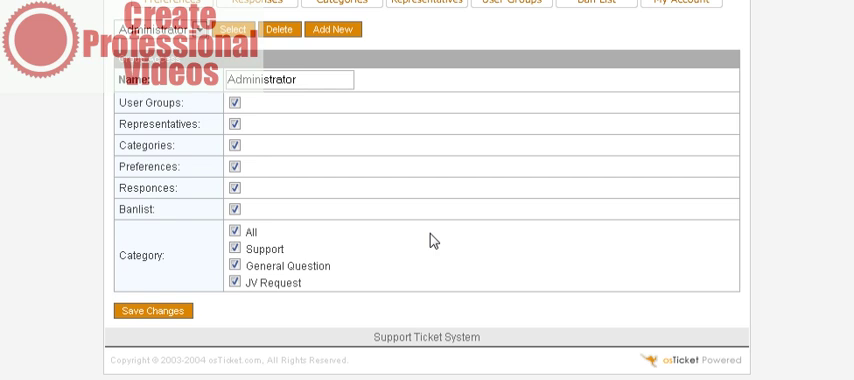
{"action": "mouse_move", "coordinate": [240, 128]}
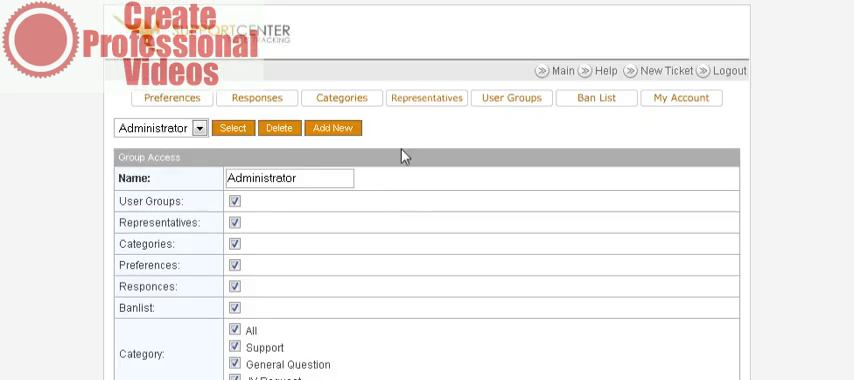
{"action": "mouse_move", "coordinate": [645, 189]}
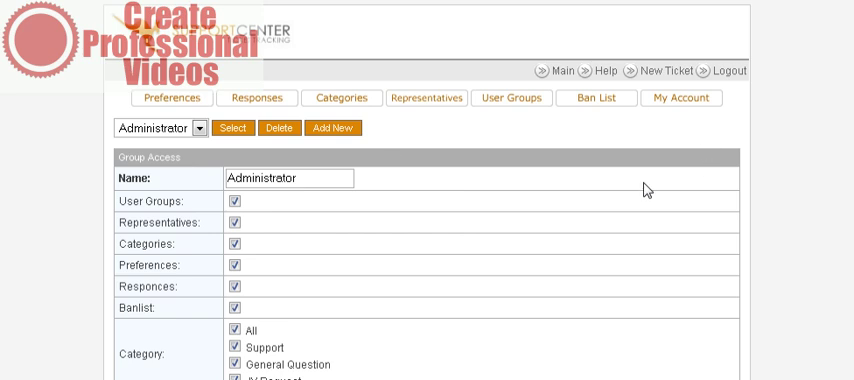
{"action": "mouse_move", "coordinate": [675, 177]}
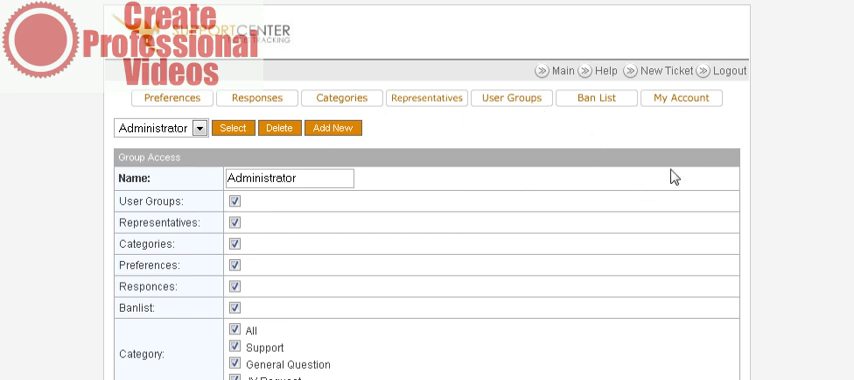
{"action": "mouse_move", "coordinate": [454, 105]}
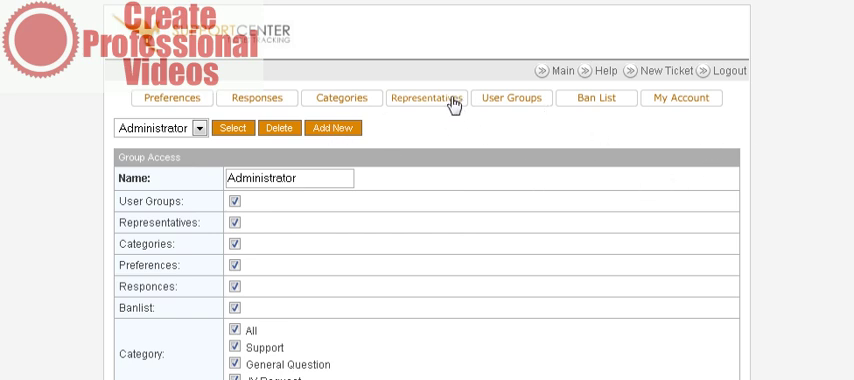
{"action": "left_click", "coordinate": [426, 98]}
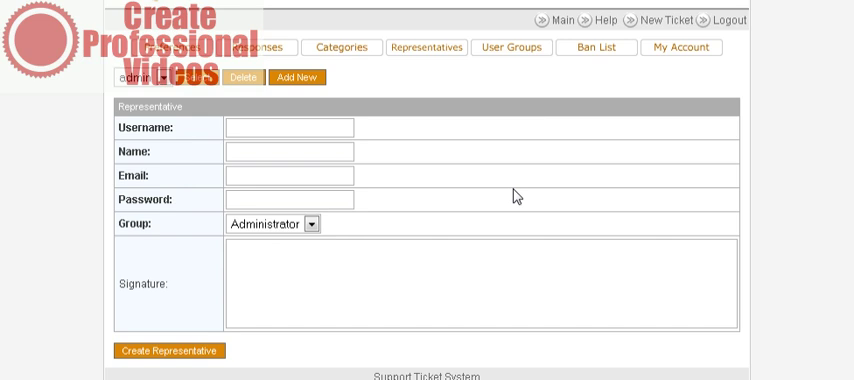
{"action": "mouse_move", "coordinate": [310, 224]}
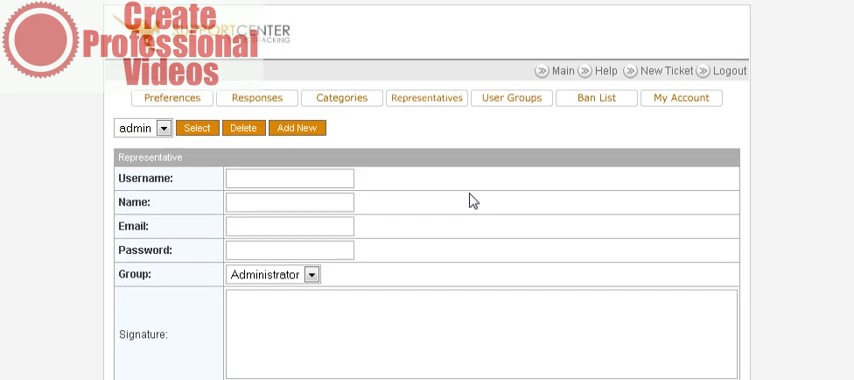
{"action": "mouse_move", "coordinate": [407, 128]}
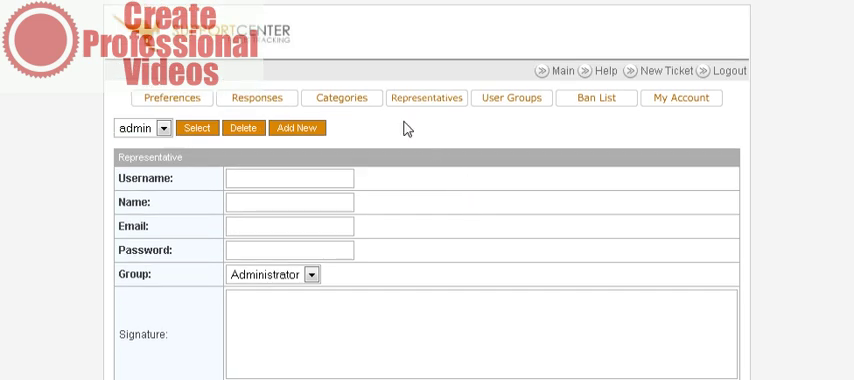
{"action": "mouse_move", "coordinate": [392, 148]}
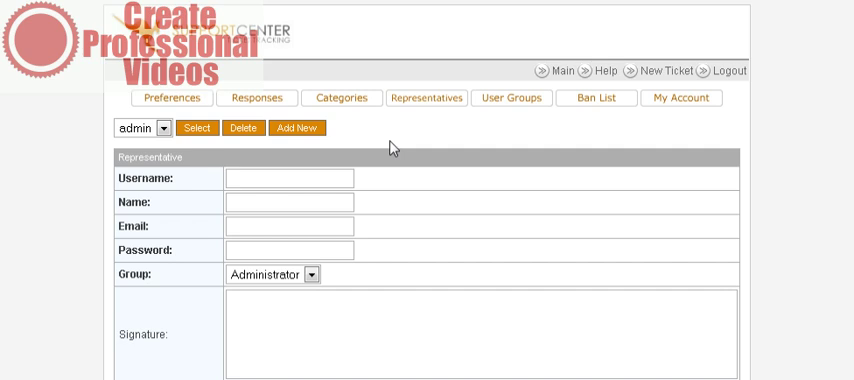
{"action": "mouse_move", "coordinate": [177, 104]}
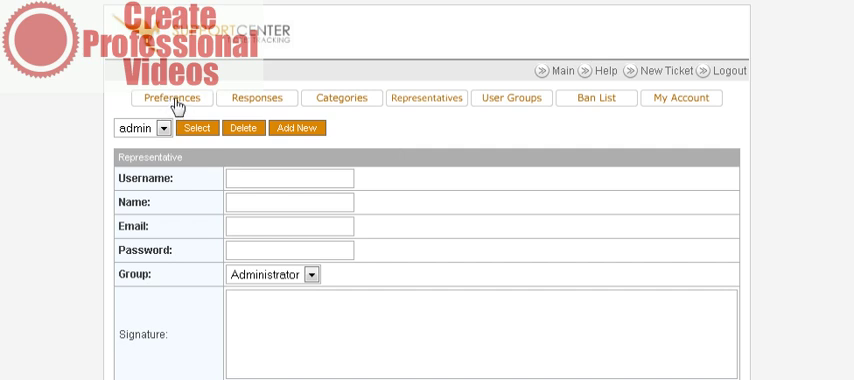
{"action": "mouse_move", "coordinate": [845, 127]}
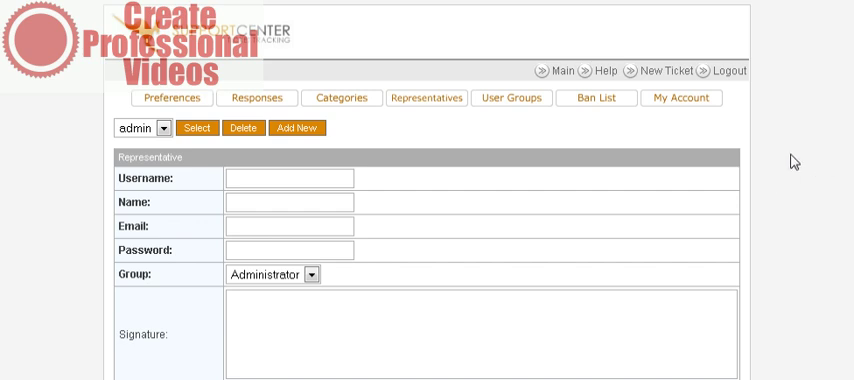
{"action": "mouse_move", "coordinate": [735, 160]}
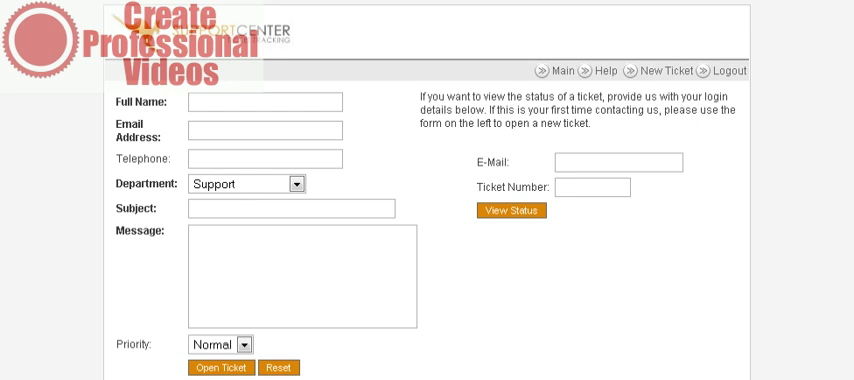
{"action": "mouse_move", "coordinate": [190, 123]}
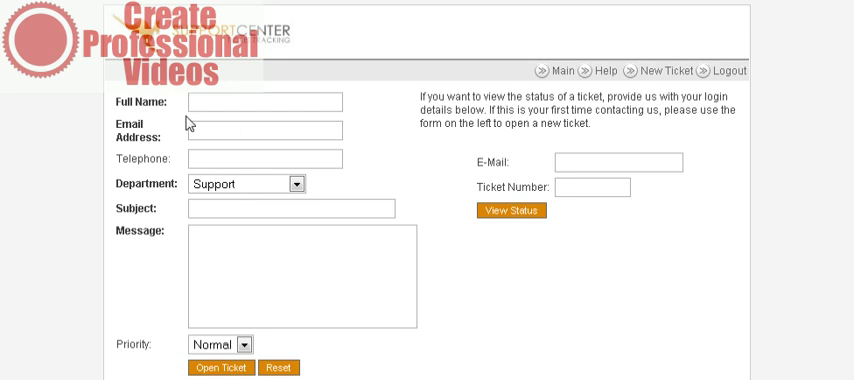
{"action": "type", "text": "Joe"}
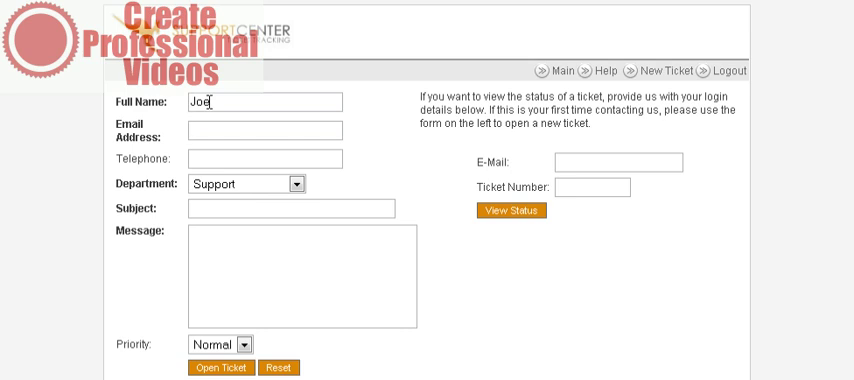
{"action": "type", "text": "joe"}
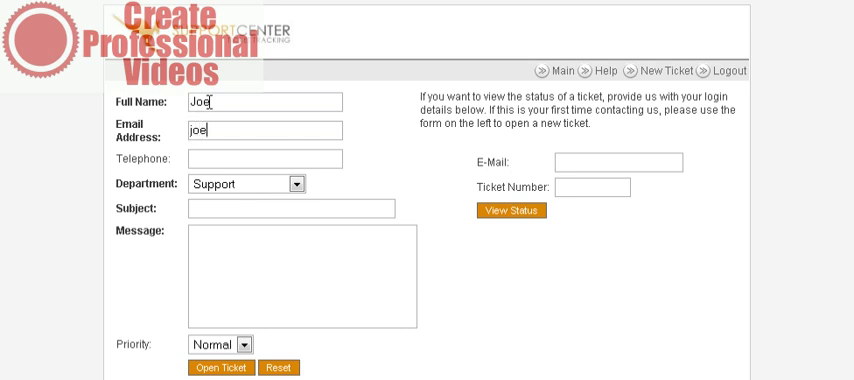
{"action": "type", "text": "@"}
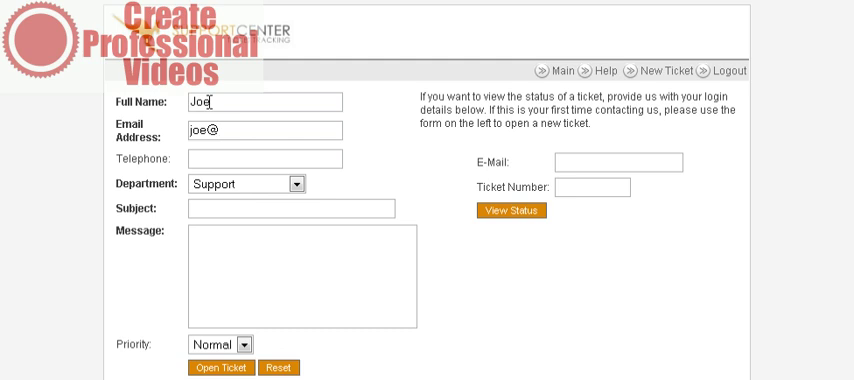
{"action": "type", "text": "joe."}
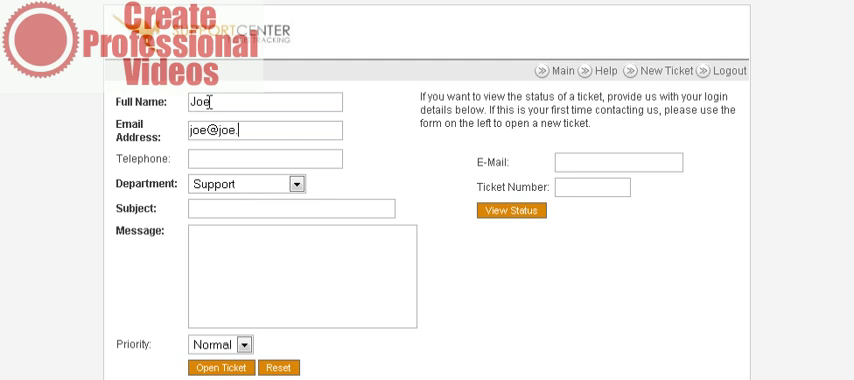
{"action": "type", "text": "com"}
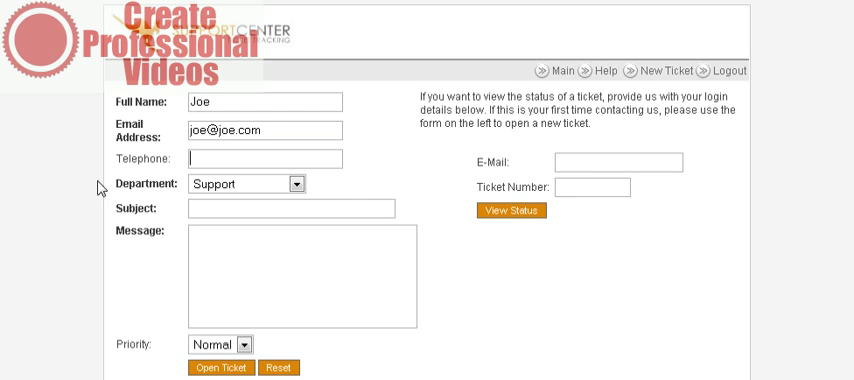
{"action": "left_click", "coordinate": [300, 184]}
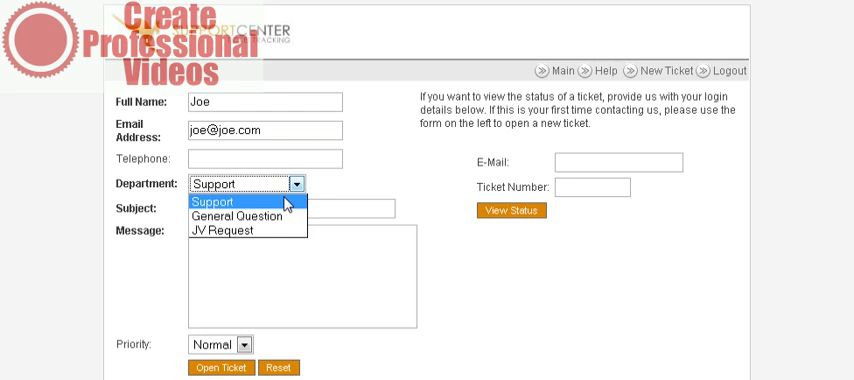
{"action": "left_click", "coordinate": [245, 216]}
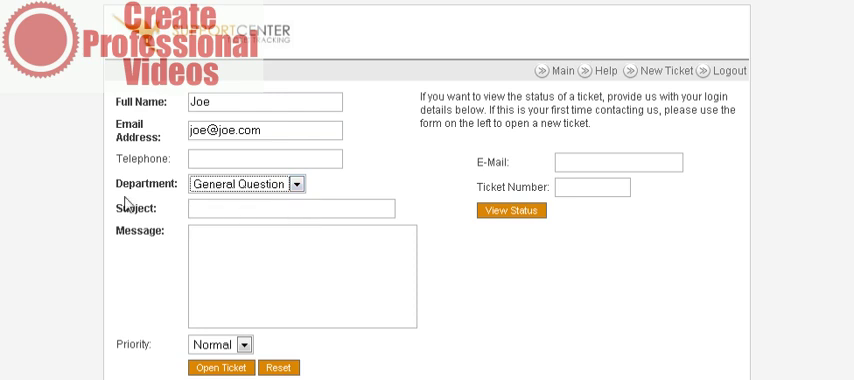
{"action": "left_click", "coordinate": [290, 209]}
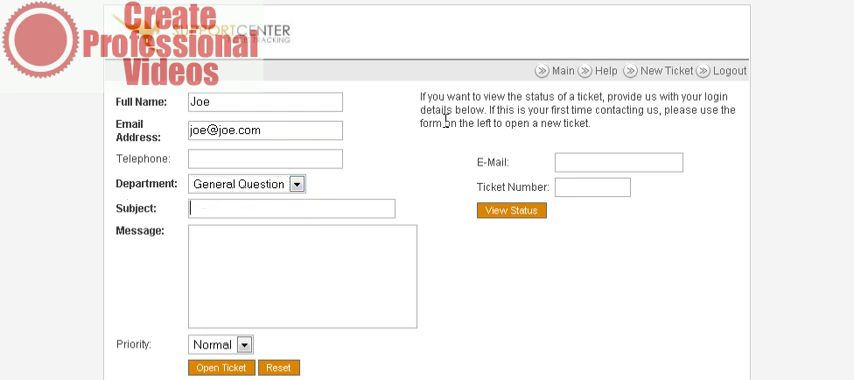
{"action": "type", "text": "Subject"}
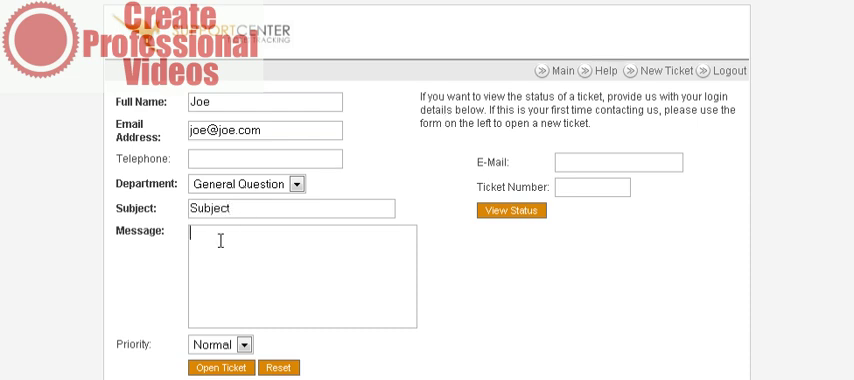
{"action": "type", "text": "m"}
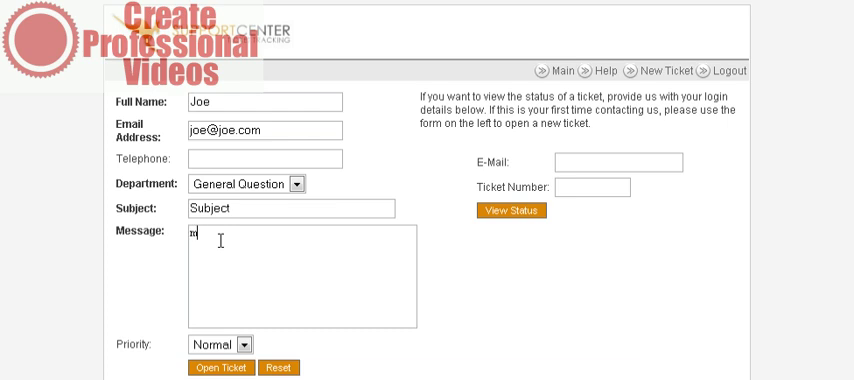
{"action": "type", "text": "essage"}
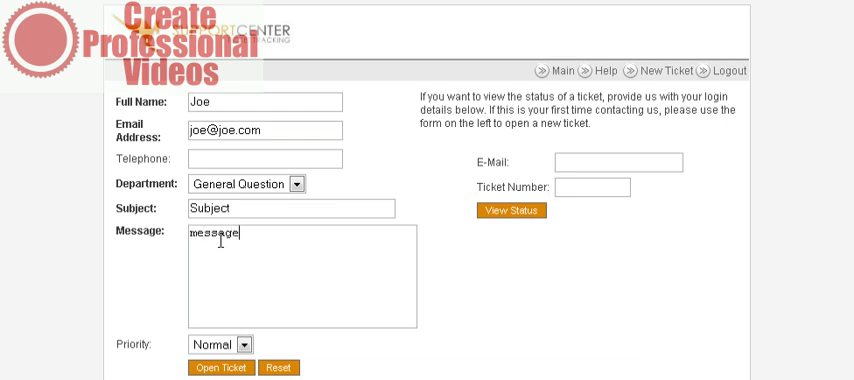
{"action": "scroll", "scroll_direction": "down", "scroll_amount": 3}
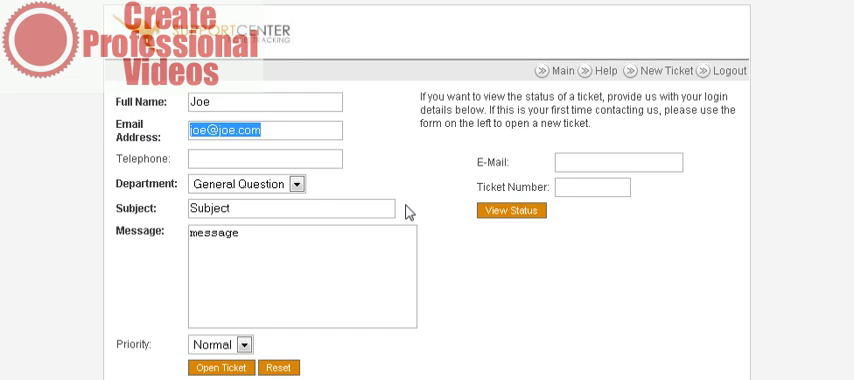
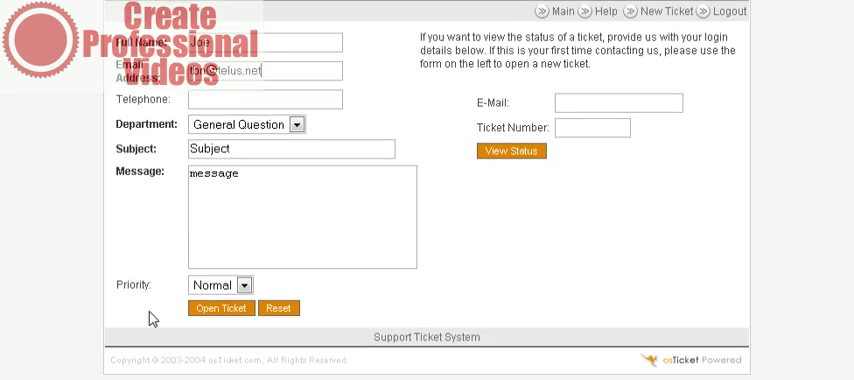
{"action": "mouse_move", "coordinate": [260, 288]}
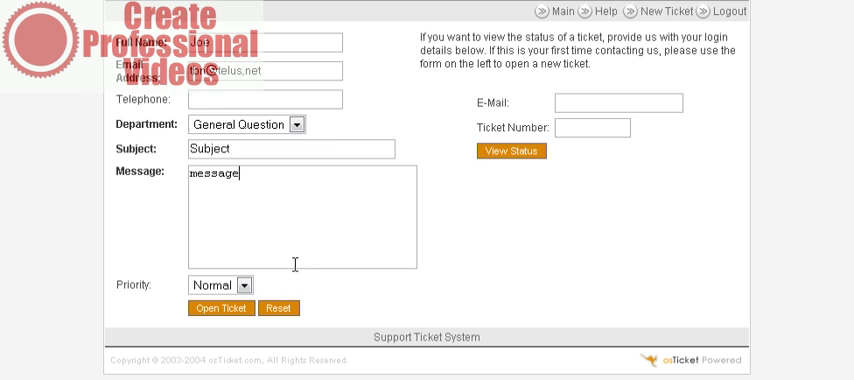
{"action": "left_click", "coordinate": [219, 308]}
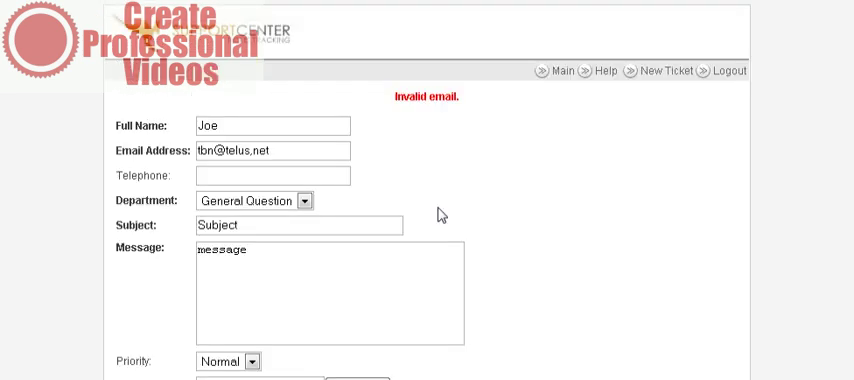
{"action": "mouse_move", "coordinate": [105, 144]}
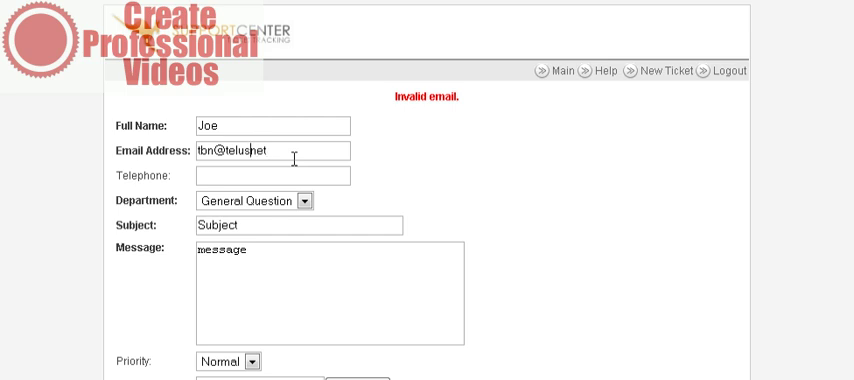
- Resubmit the ticket with the corrected email address
{"action": "scroll", "scroll_direction": "down", "scroll_amount": 3}
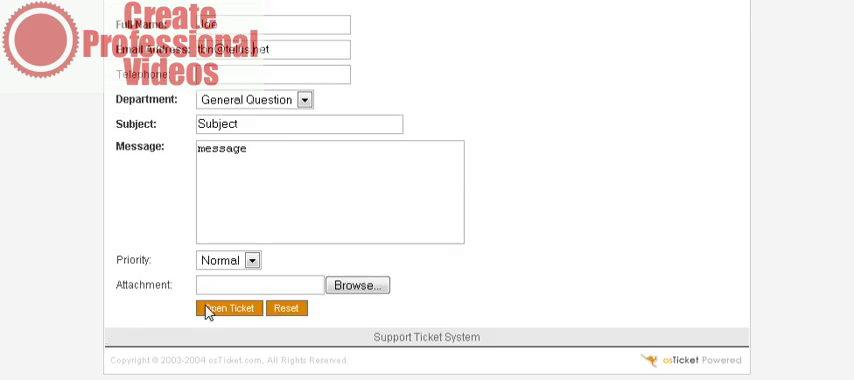
{"action": "left_click", "coordinate": [229, 307]}
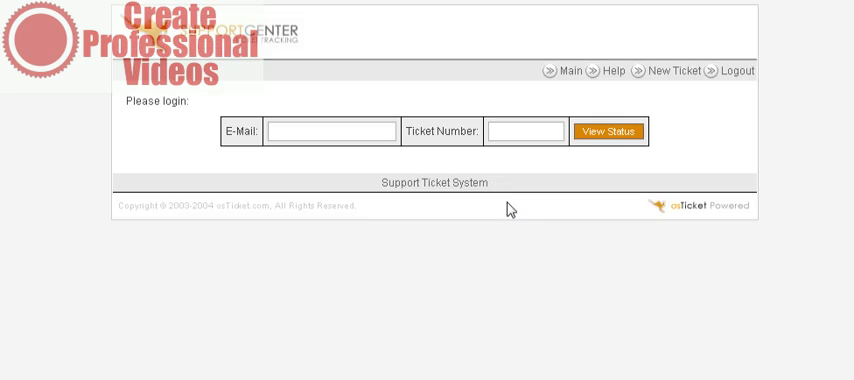
{"action": "mouse_move", "coordinate": [400, 212]}
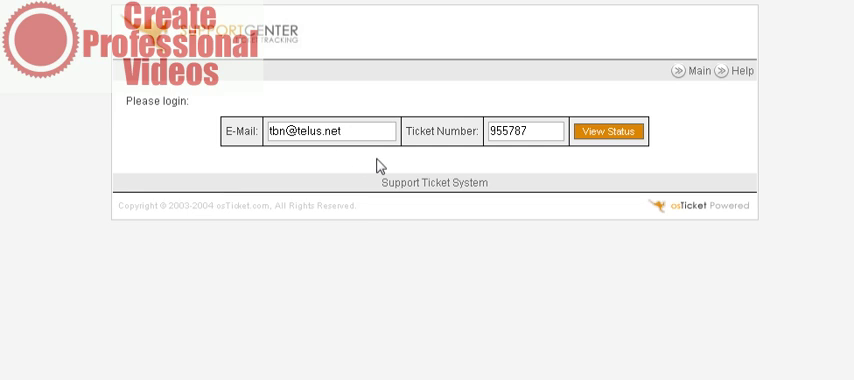
{"action": "mouse_move", "coordinate": [541, 182]}
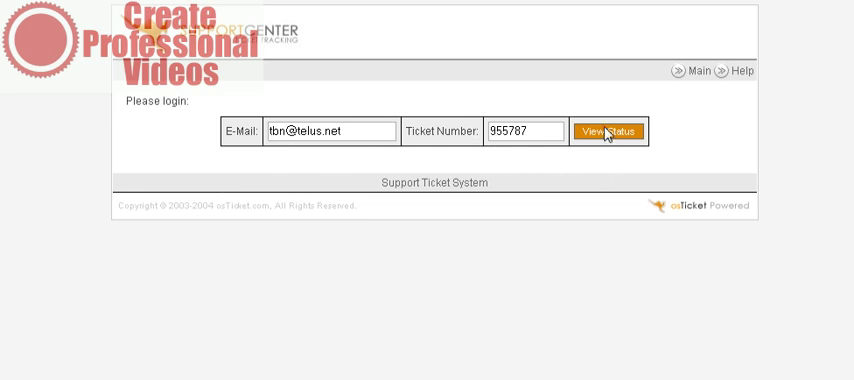
- Check ticket 955787's status in the customer list, then log out
{"action": "left_click", "coordinate": [608, 131]}
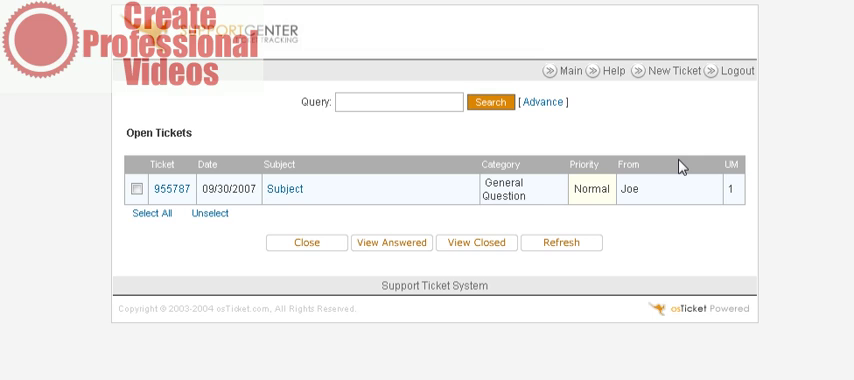
{"action": "left_click", "coordinate": [738, 70]}
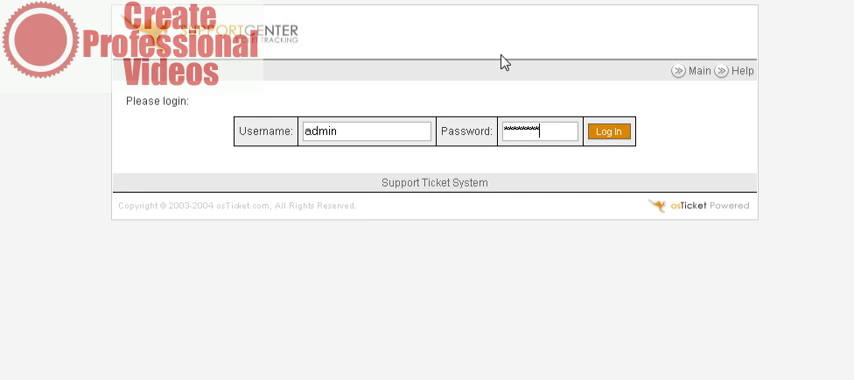
{"action": "mouse_move", "coordinate": [60, 131]}
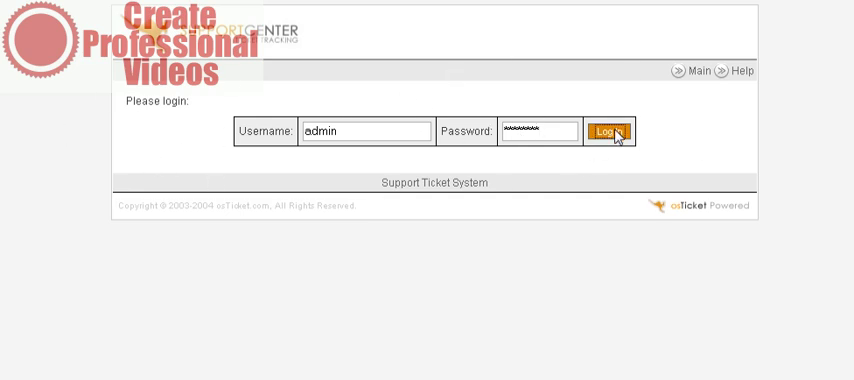
- Log in as admin and open ticket 955787's details
{"action": "left_click", "coordinate": [609, 132]}
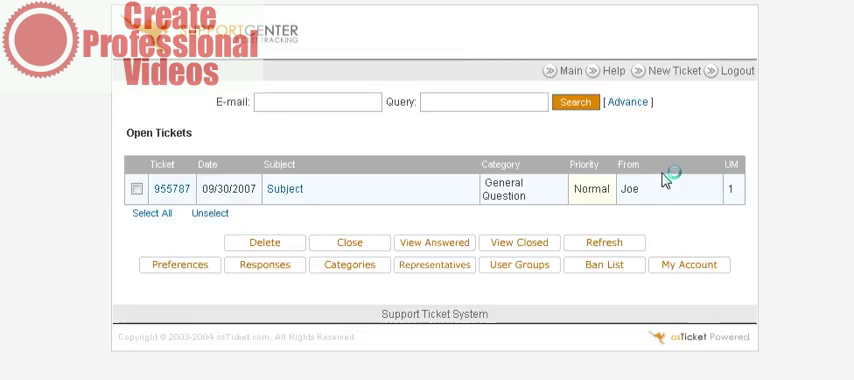
{"action": "mouse_move", "coordinate": [275, 210]}
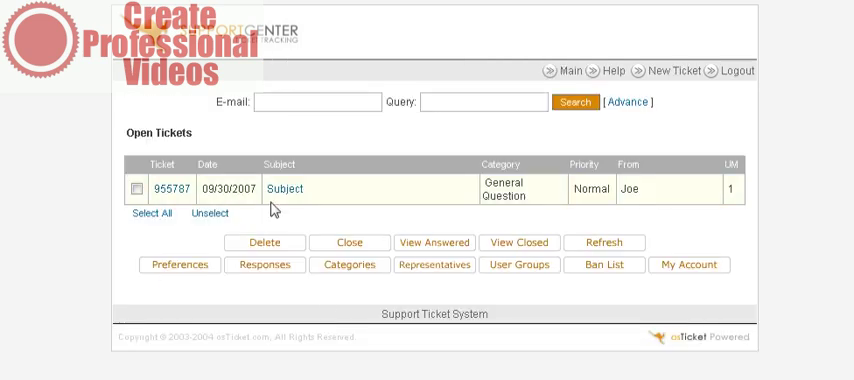
{"action": "left_click", "coordinate": [283, 189]}
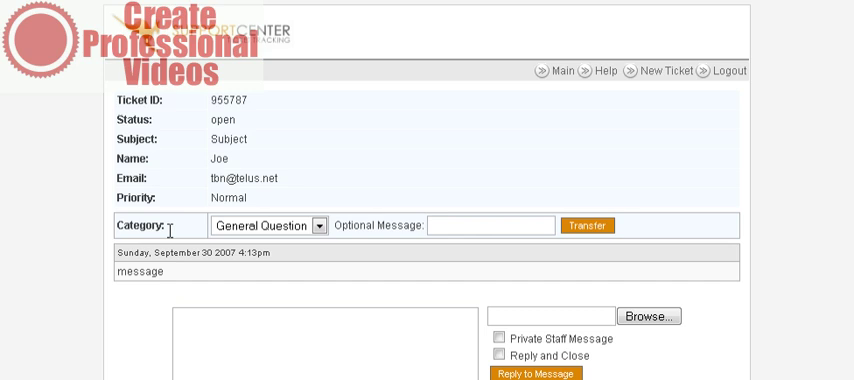
- Reply 'Closed' to ticket 955787 with Reply and Close ticked
{"action": "scroll", "scroll_direction": "down", "scroll_amount": 3}
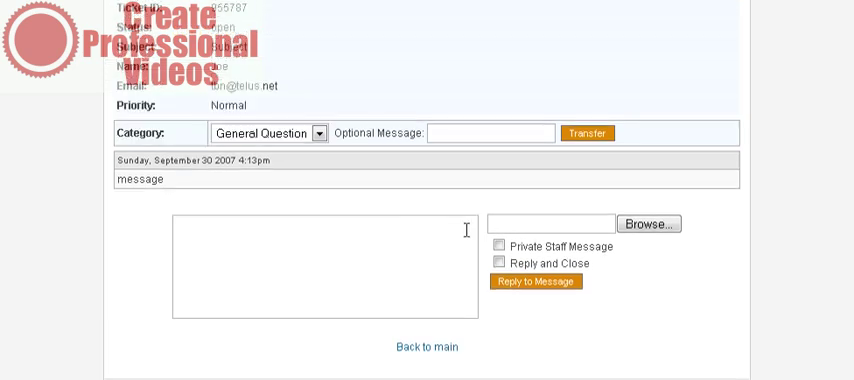
{"action": "scroll", "scroll_direction": "up", "scroll_amount": 3}
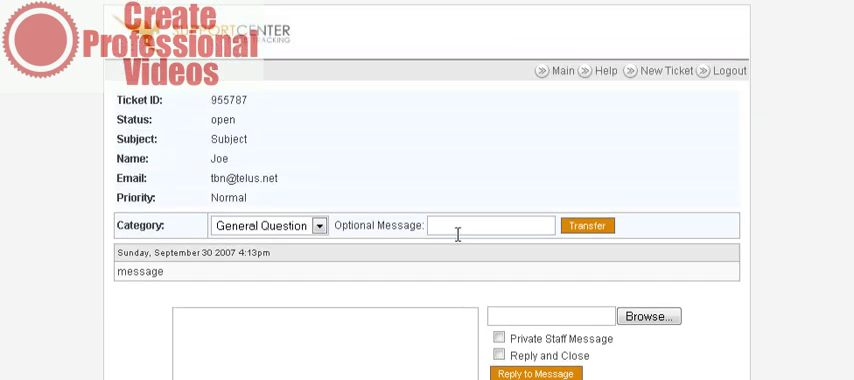
{"action": "mouse_move", "coordinate": [445, 169]}
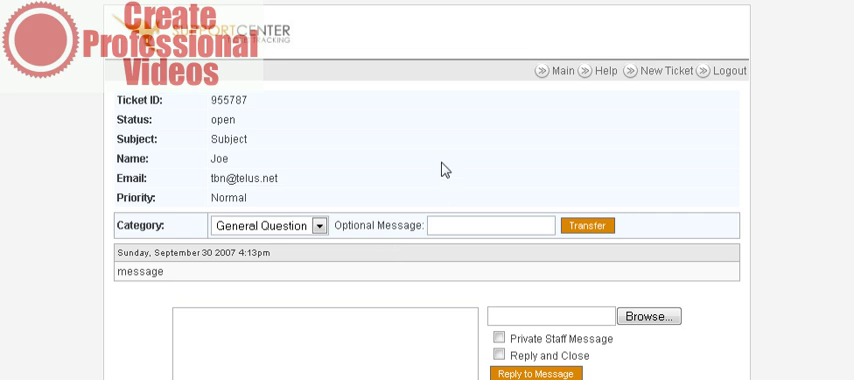
{"action": "scroll", "scroll_direction": "down", "scroll_amount": 3}
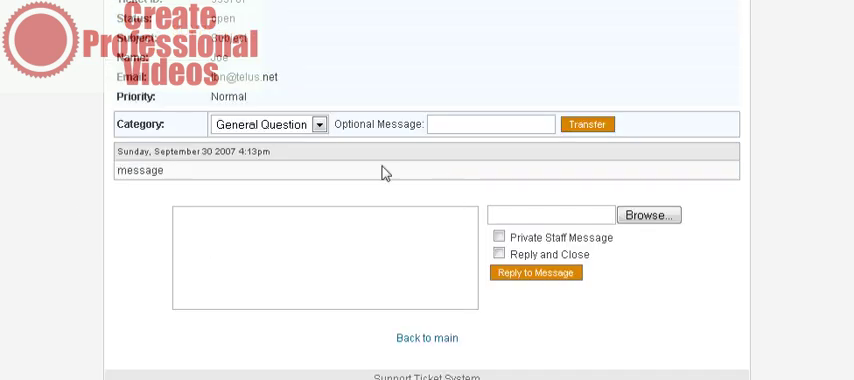
{"action": "scroll", "scroll_direction": "down", "scroll_amount": 3}
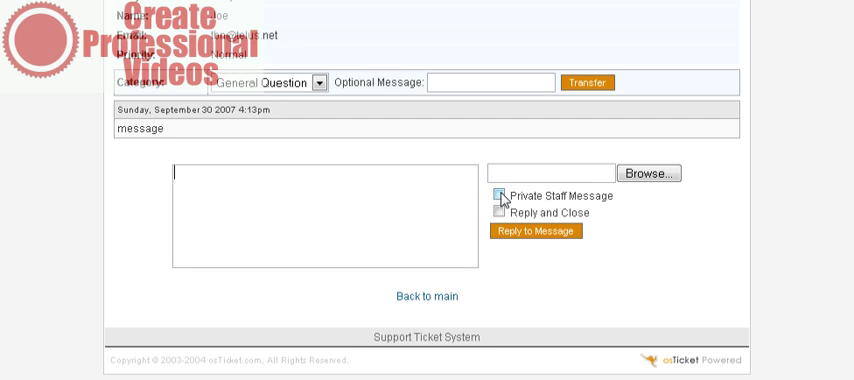
{"action": "mouse_move", "coordinate": [166, 188]}
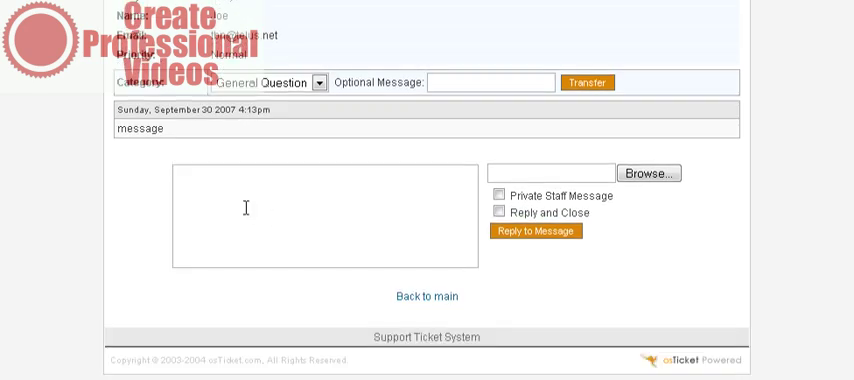
{"action": "type", "text": "c1"}
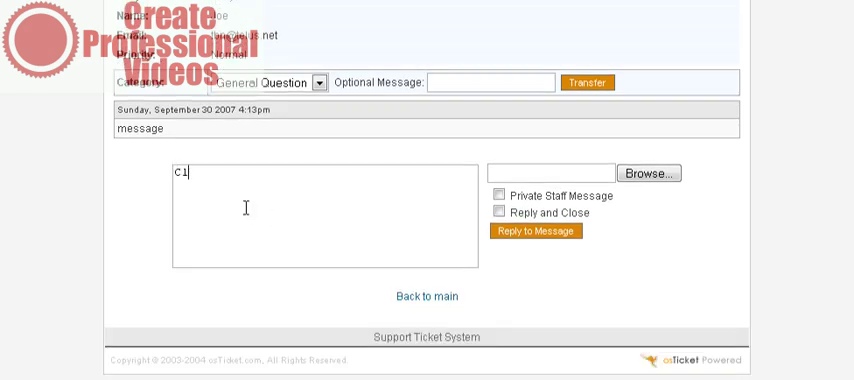
{"action": "type", "text": "Closed"}
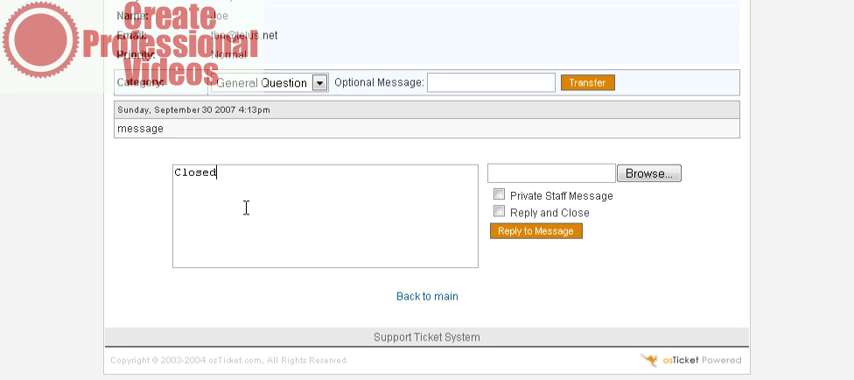
{"action": "mouse_move", "coordinate": [349, 129]}
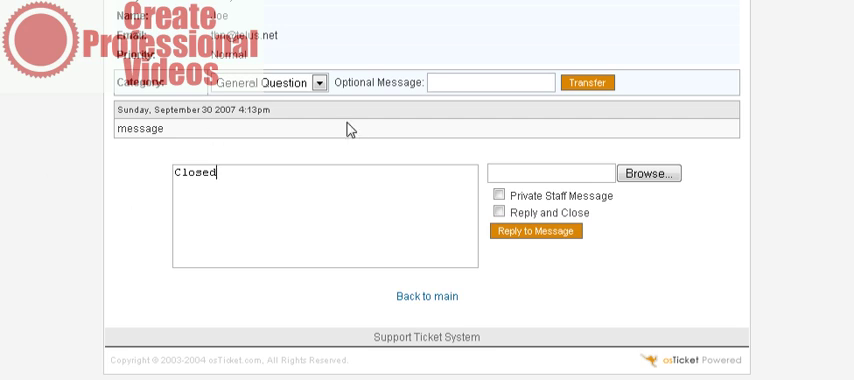
{"action": "mouse_move", "coordinate": [513, 165]}
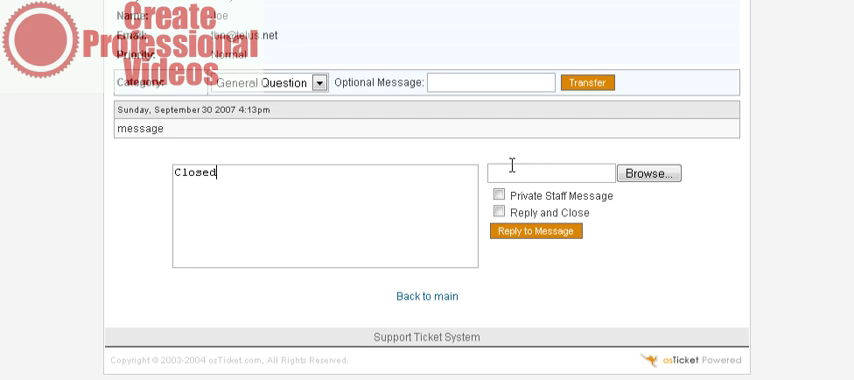
{"action": "left_click", "coordinate": [500, 212]}
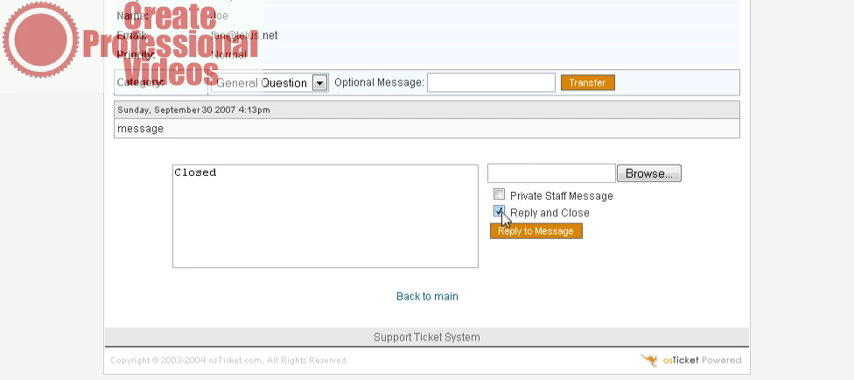
{"action": "scroll", "scroll_direction": "up", "scroll_amount": 3}
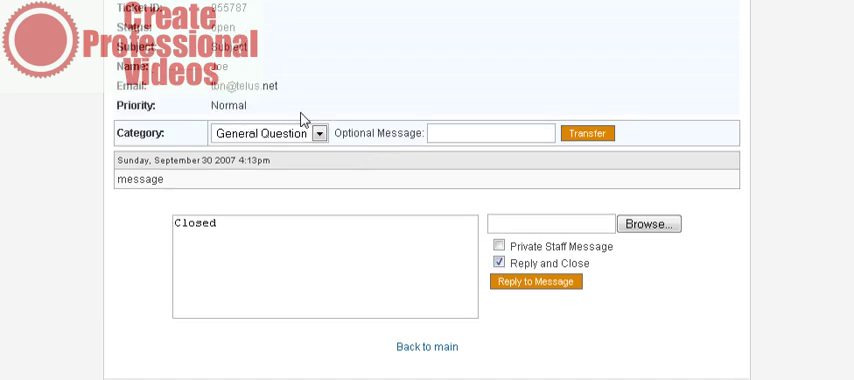
{"action": "scroll", "scroll_direction": "up", "scroll_amount": 3}
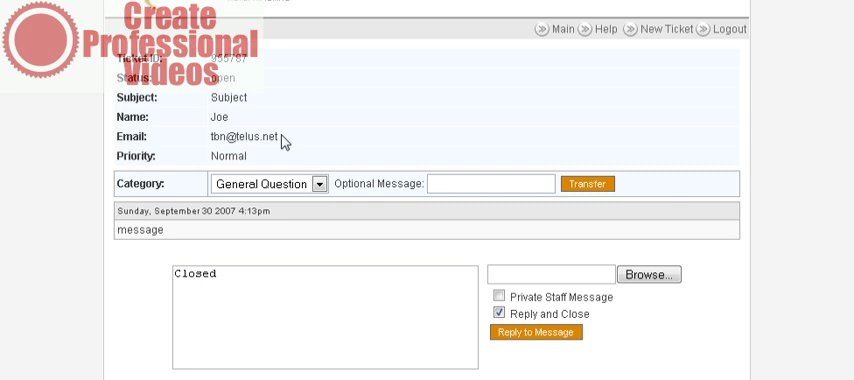
{"action": "scroll", "scroll_direction": "down", "scroll_amount": 3}
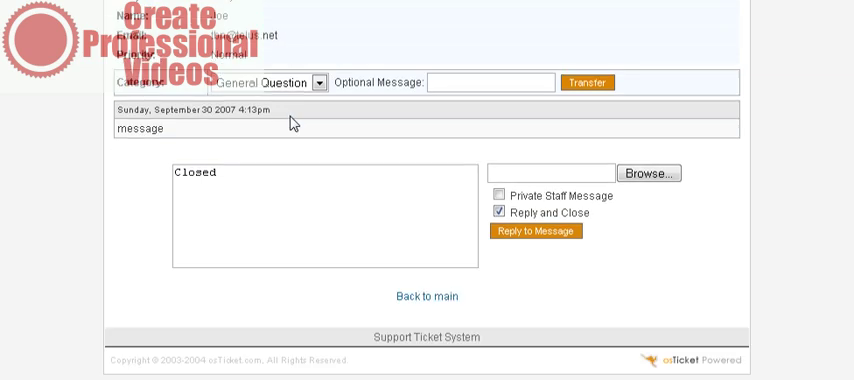
{"action": "mouse_move", "coordinate": [595, 263]}
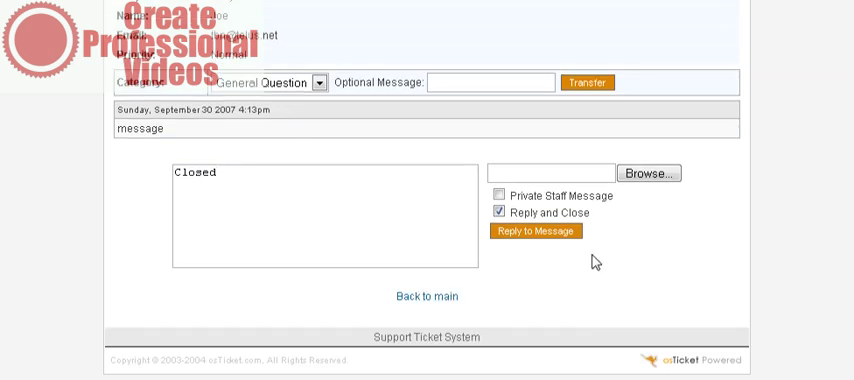
{"action": "left_click", "coordinate": [538, 230]}
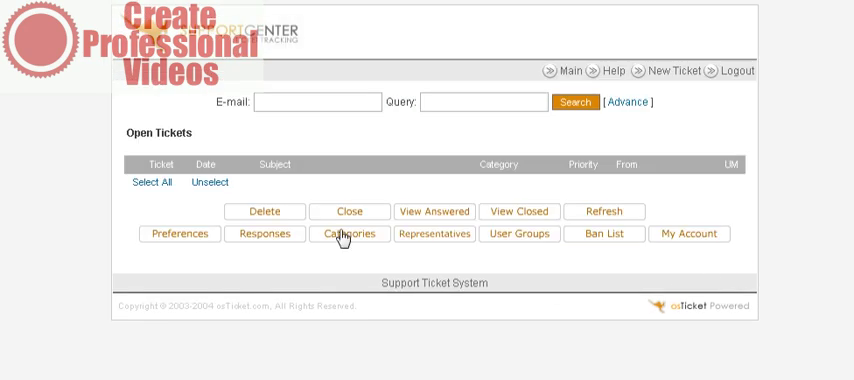
{"action": "mouse_move", "coordinate": [484, 80]}
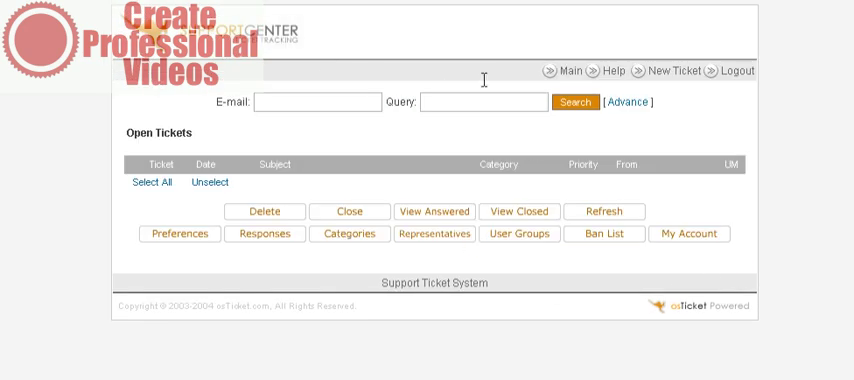
{"action": "mouse_move", "coordinate": [470, 270]}
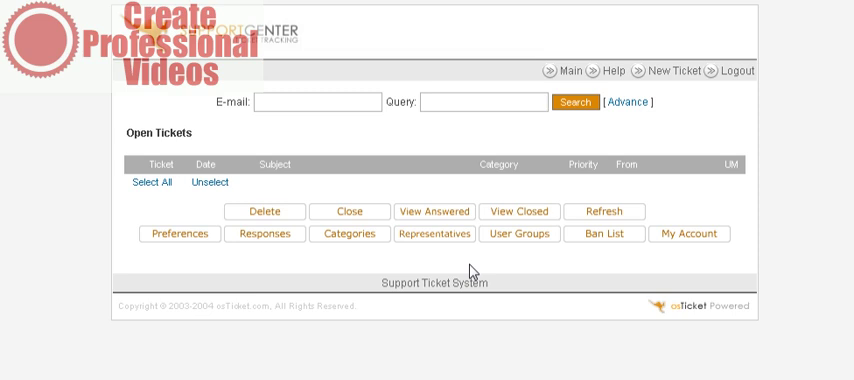
- Show the list of closed tickets
{"action": "left_click", "coordinate": [519, 211]}
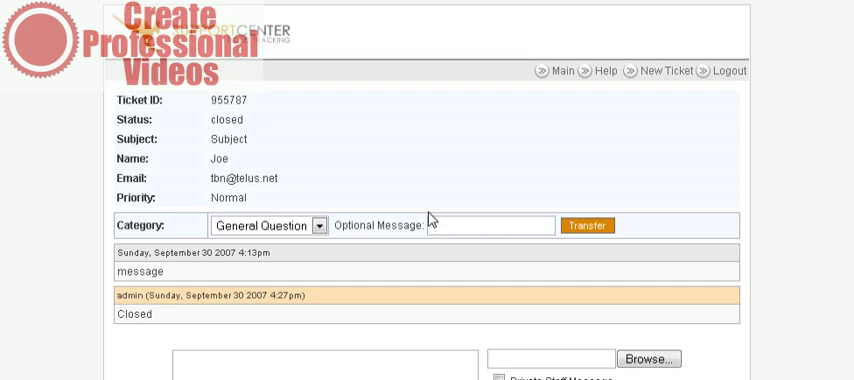
{"action": "mouse_move", "coordinate": [292, 163]}
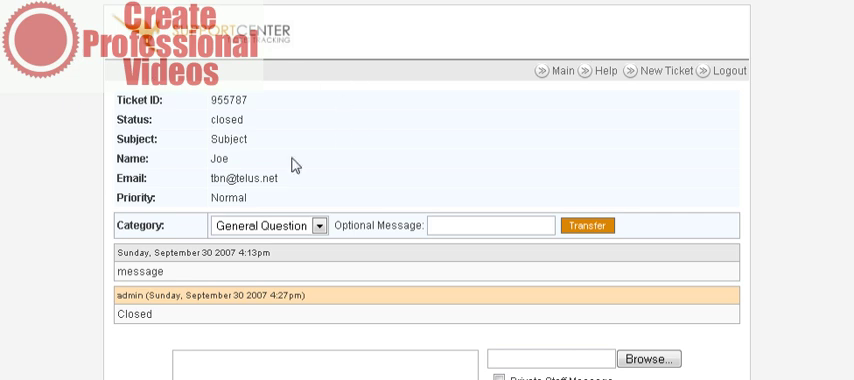